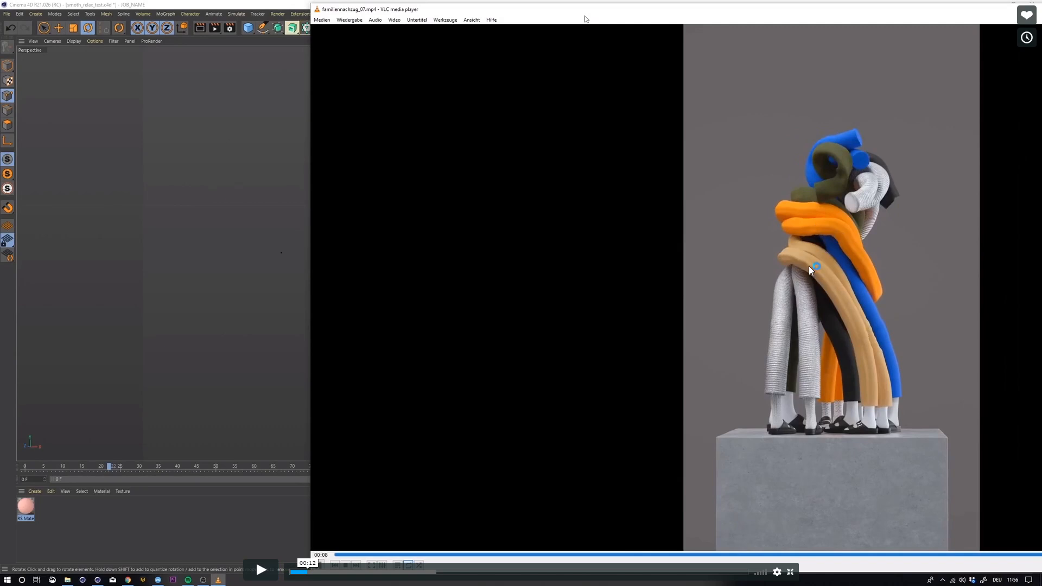
pyautogui.moveTo(823, 233)
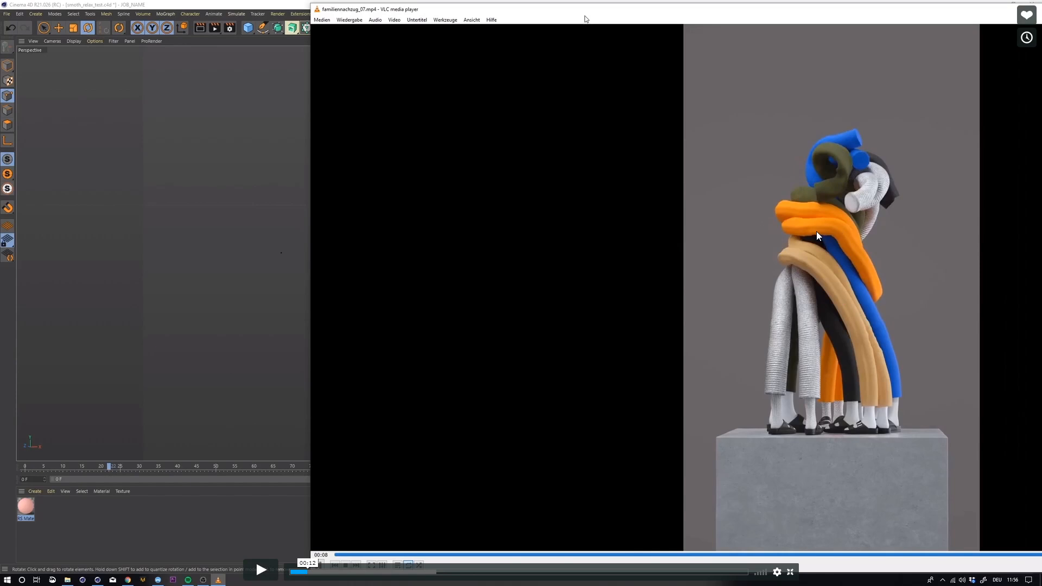
# - Lay the circle flat by setting its Orientation to ZX Plane
pyautogui.click(260, 570)
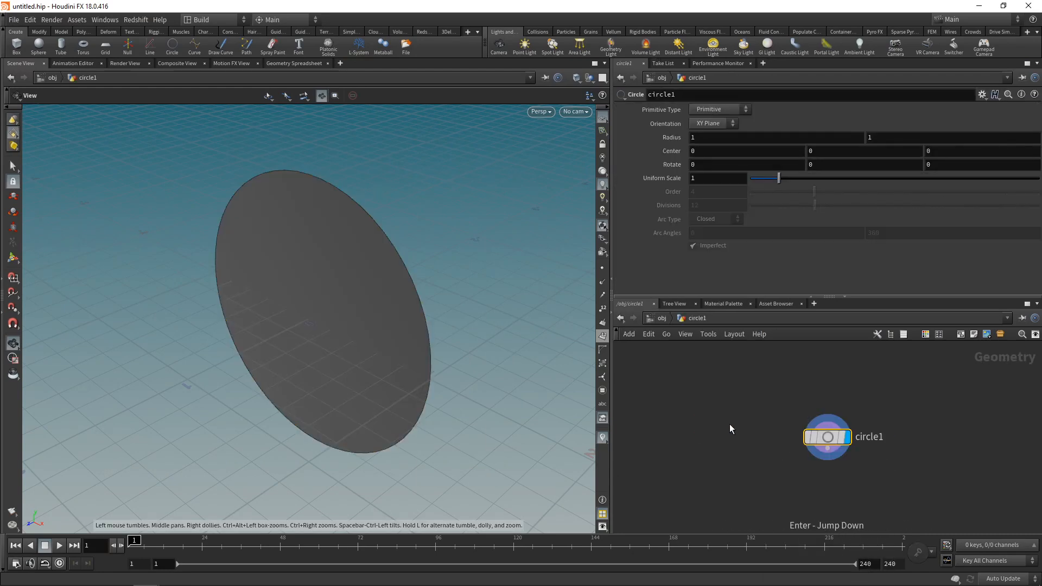
pyautogui.click(713, 123)
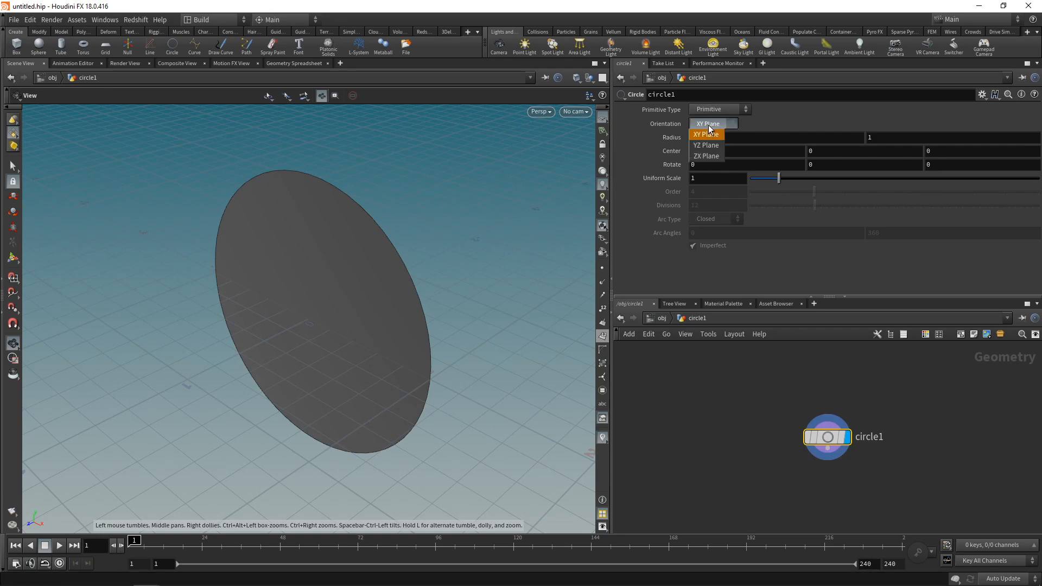
pyautogui.click(705, 155)
pyautogui.write('sca')
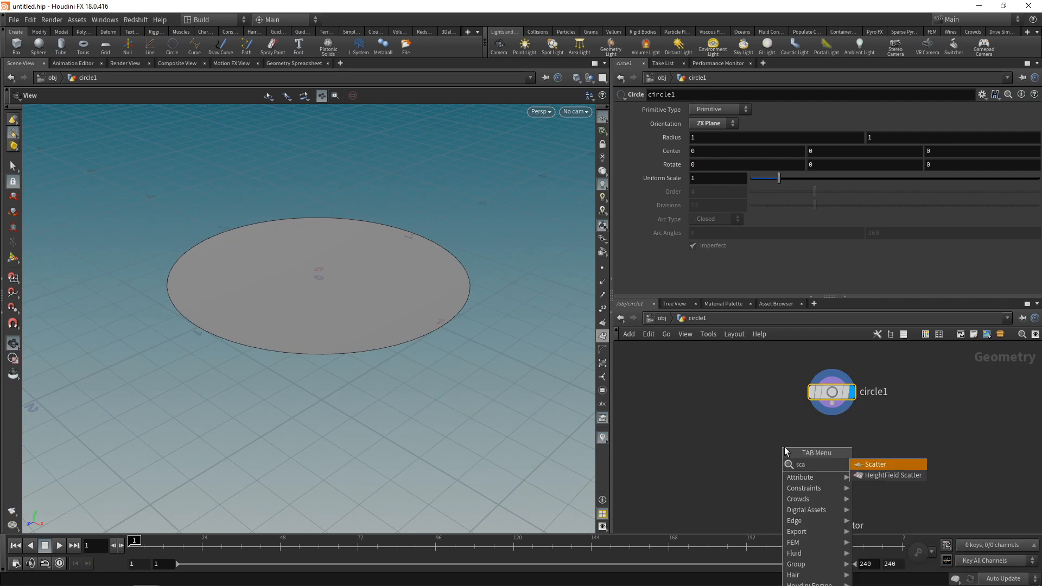
# - Scatter 25 points across the circle with Force Total Count
pyautogui.click(875, 463)
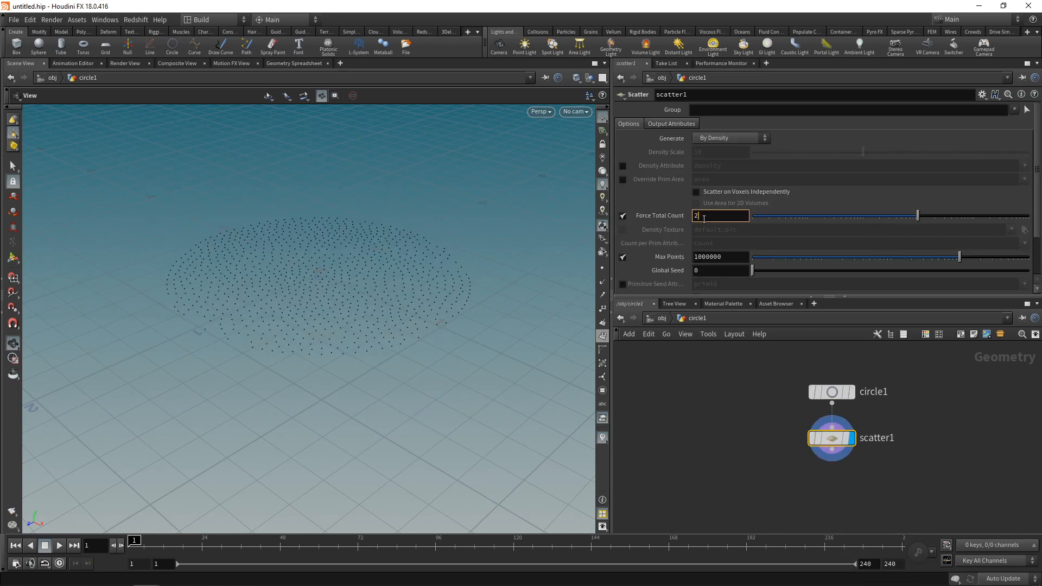
pyautogui.write('25')
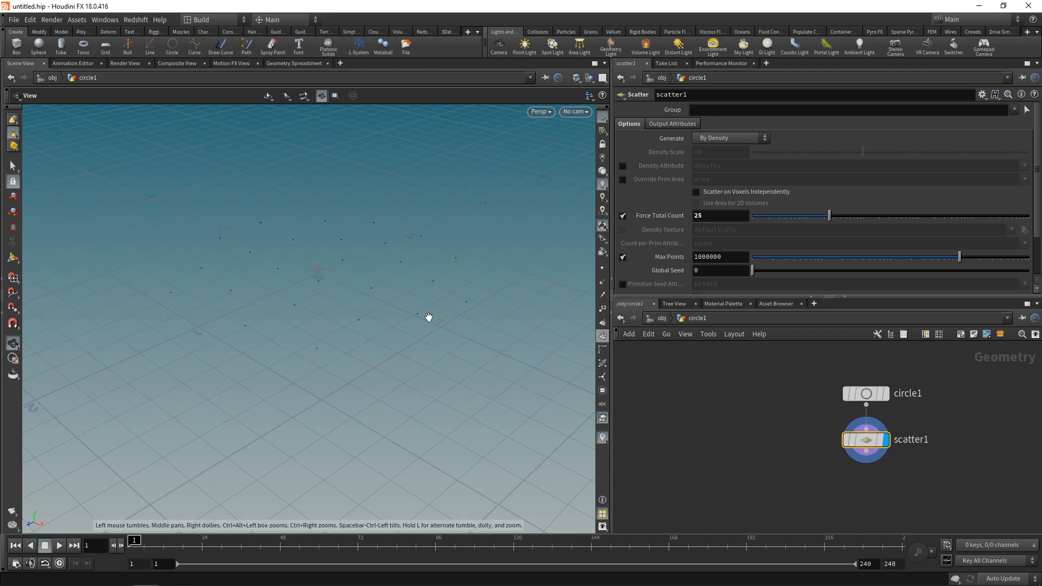
pyautogui.moveTo(412, 324)
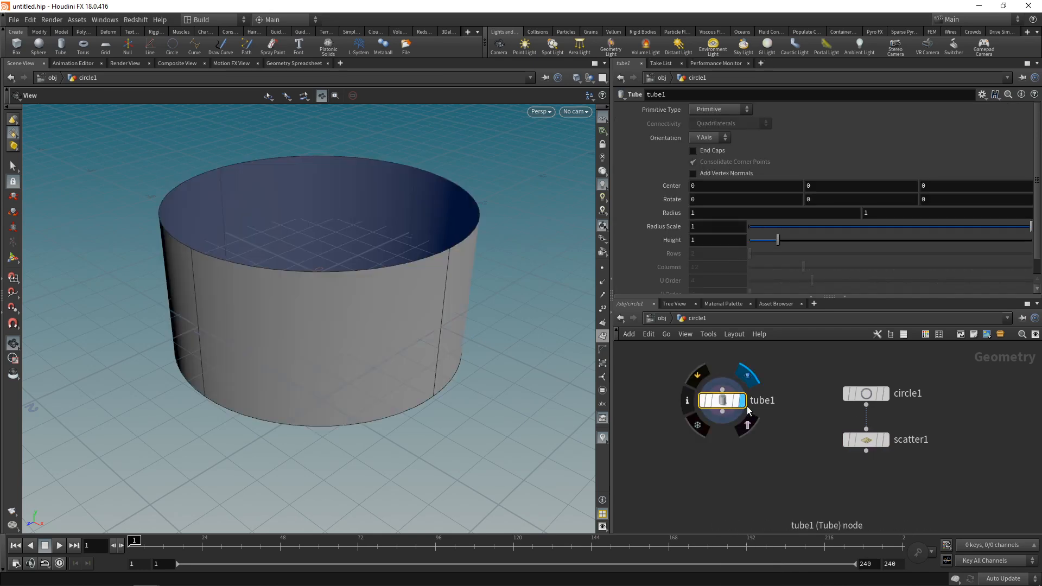
# - Make the tube tall and thin with a small radius scale and height 4
pyautogui.write('0.2')
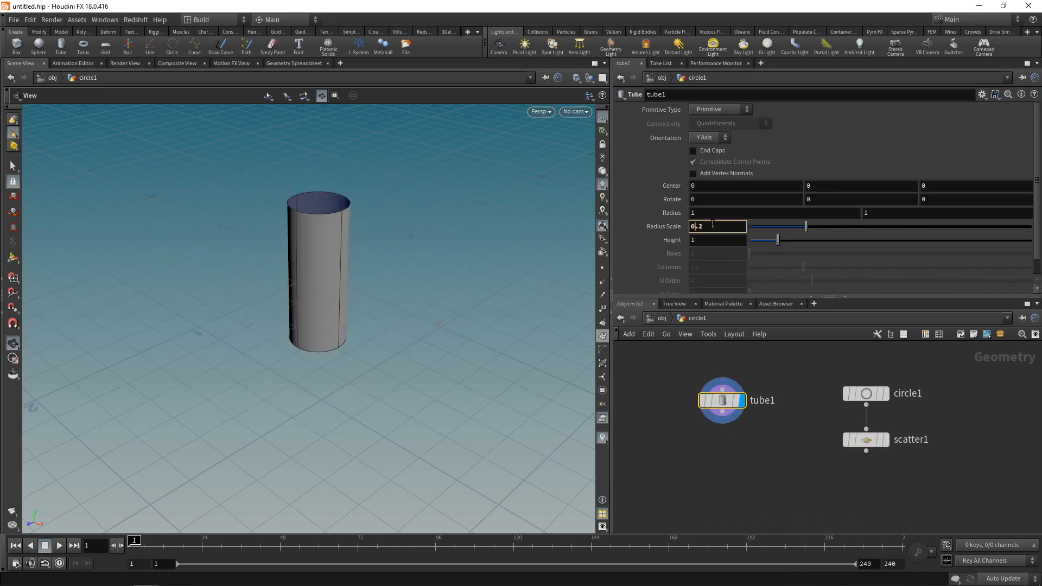
pyautogui.write('4')
pyautogui.write('0.1')
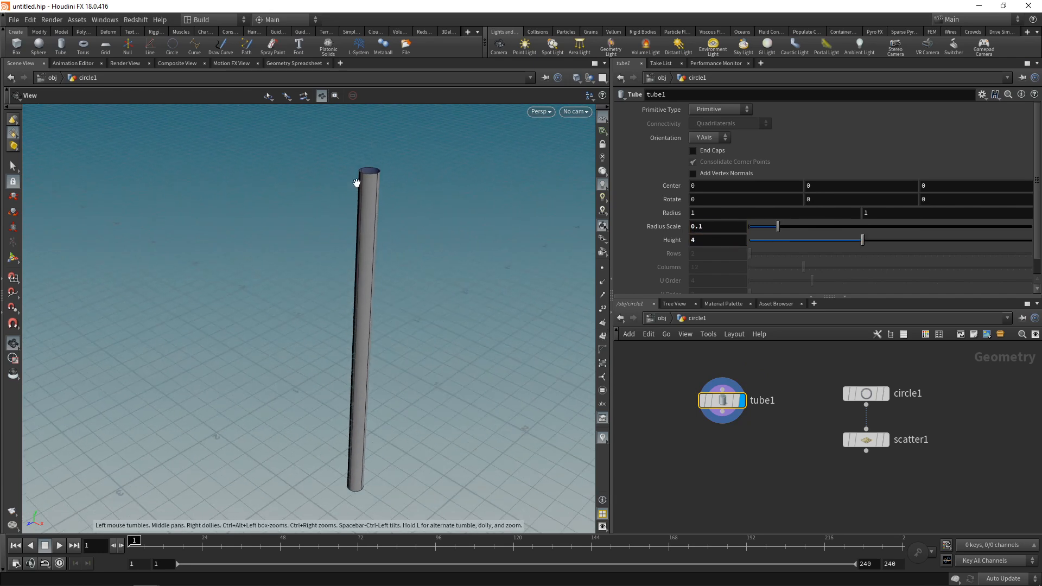
pyautogui.moveTo(356, 182); pyautogui.dragTo(378, 204)
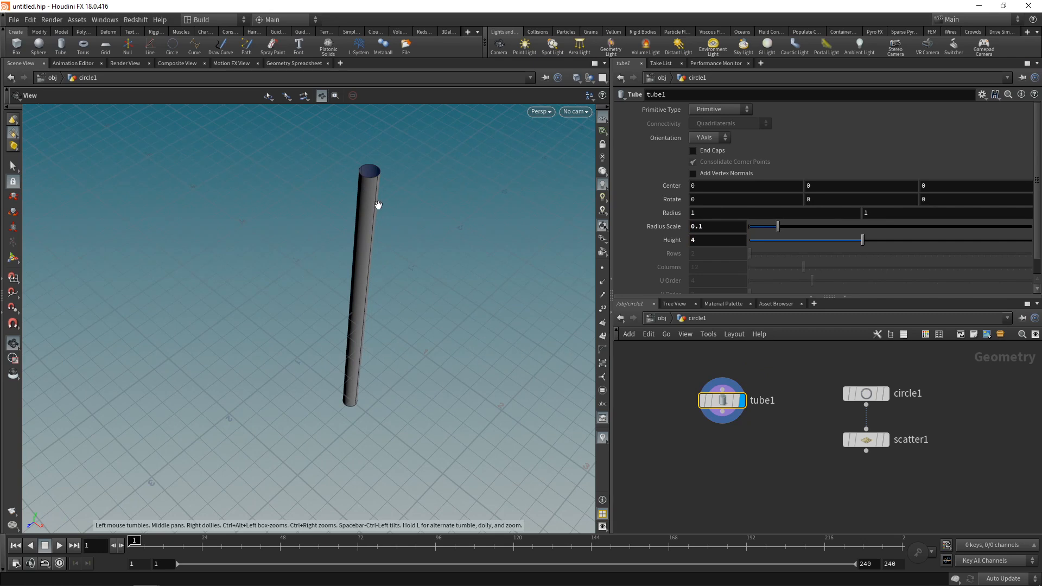
# - Switch the tube to Polygon with 128 rows and 24 columns
pyautogui.click(719, 108)
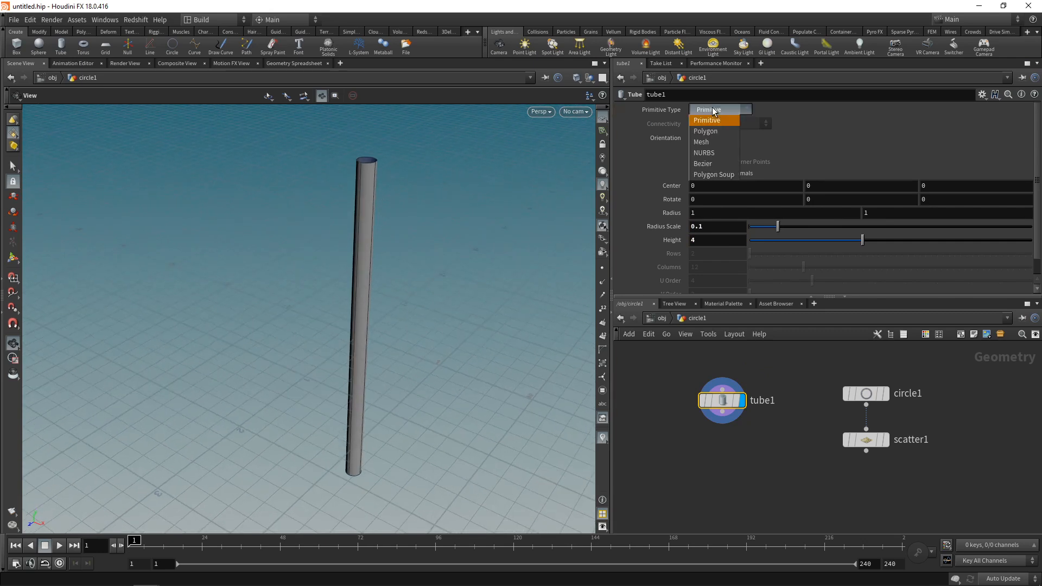
pyautogui.click(705, 131)
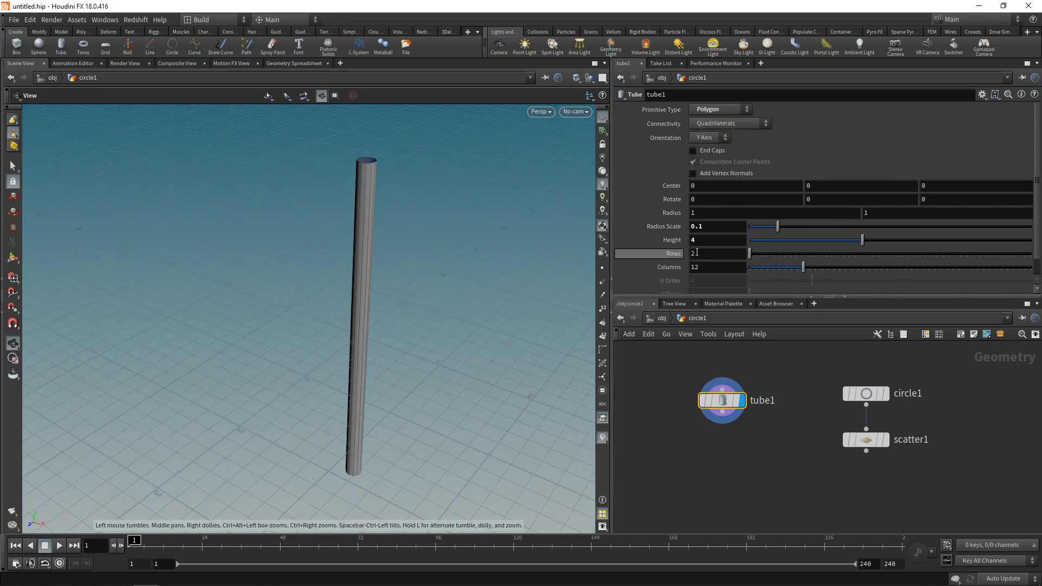
pyautogui.write('128')
pyautogui.click(717, 267)
pyautogui.write('24')
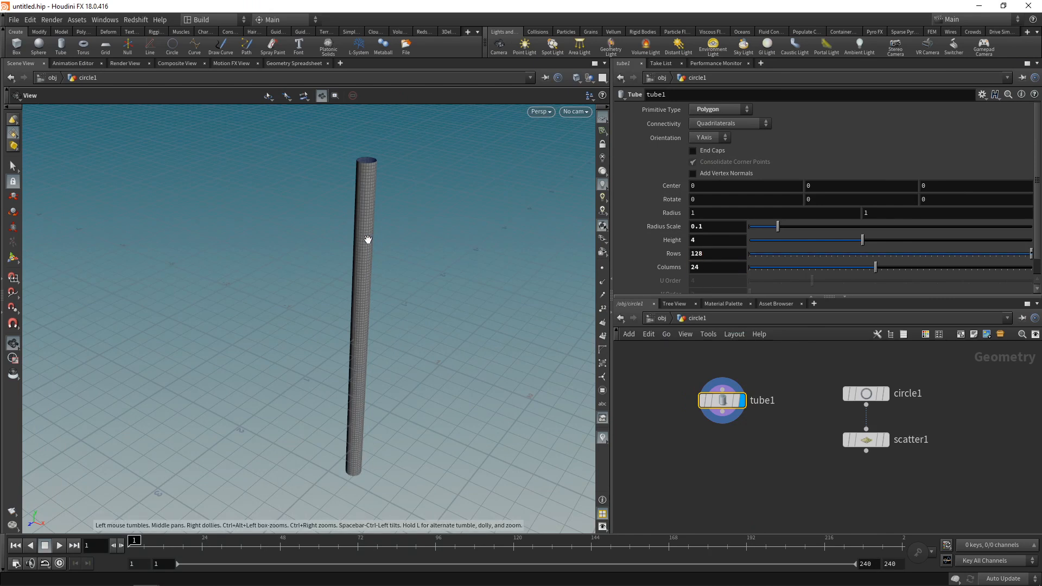
pyautogui.moveTo(368, 239); pyautogui.dragTo(364, 165)
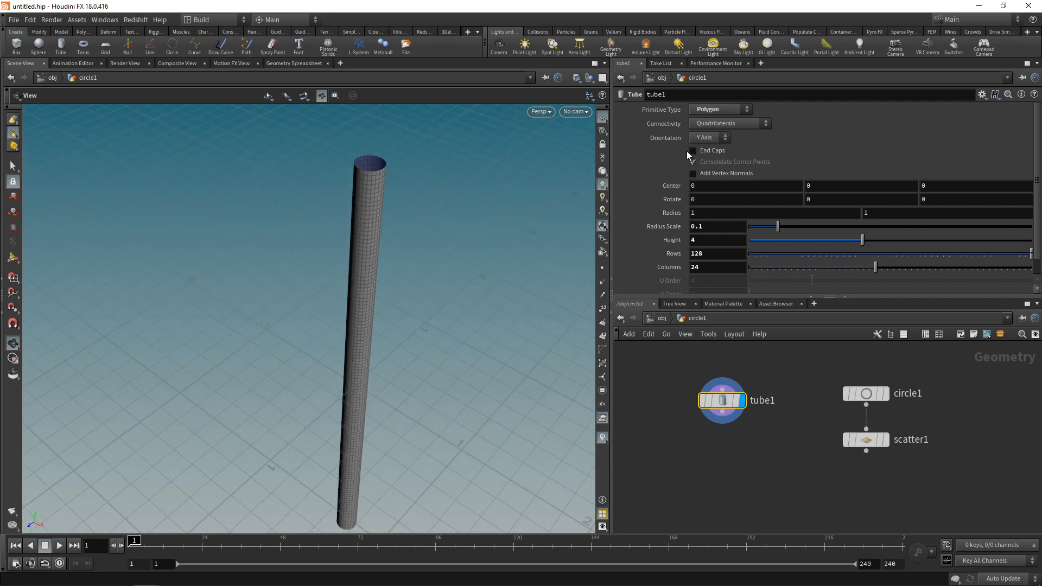
# - Cap the tube ends with PolyFill, smoothing off and Quadrilateral Grid fill
pyautogui.click(694, 149)
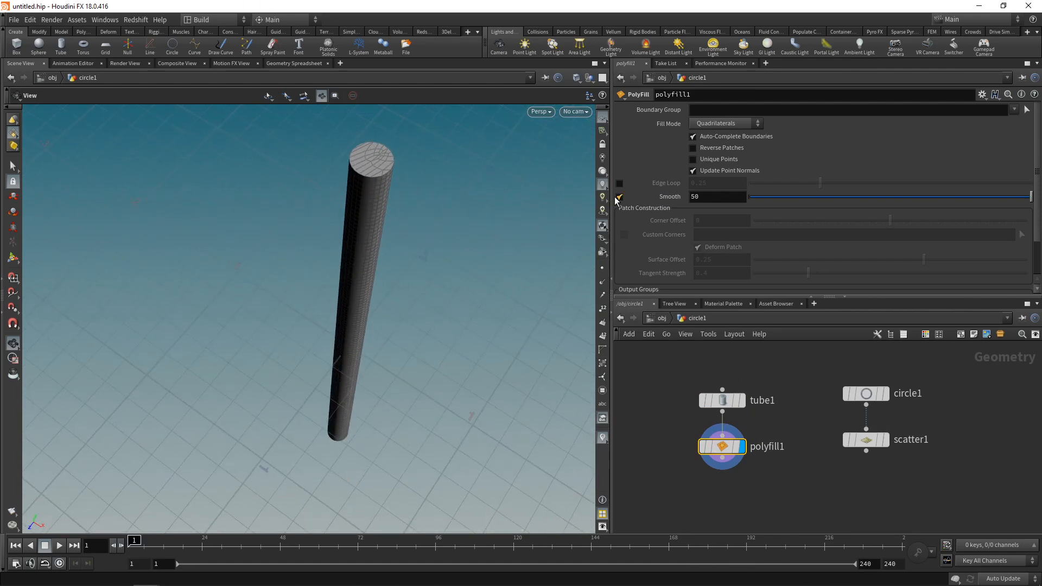
pyautogui.click(723, 123)
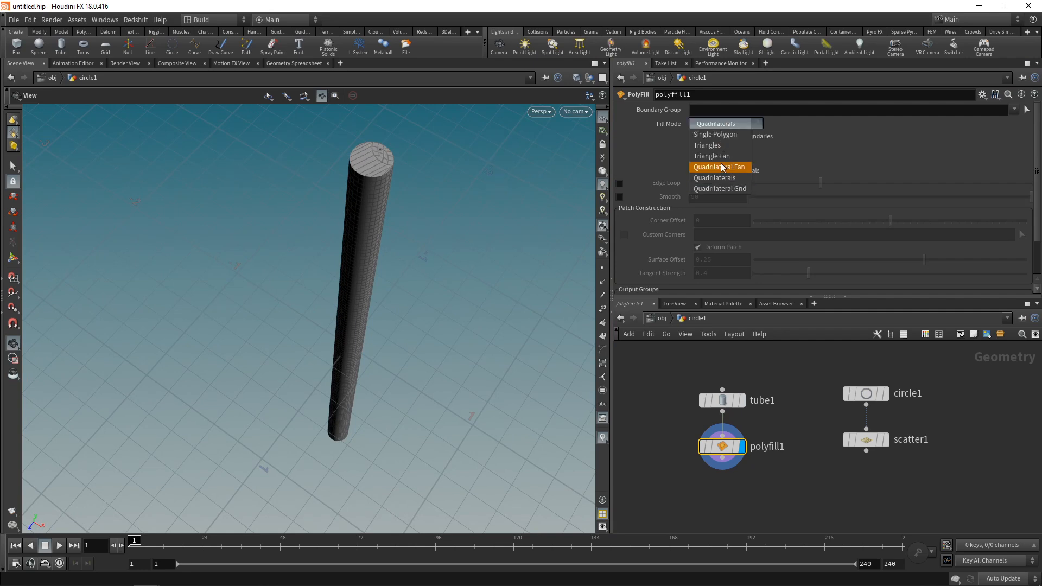
pyautogui.click(718, 187)
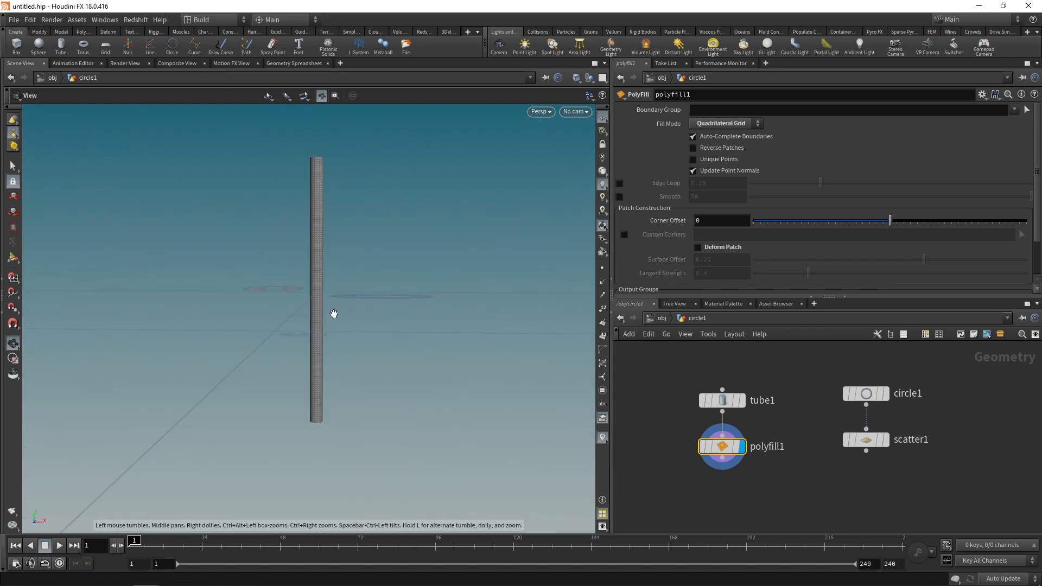
pyautogui.moveTo(311, 404)
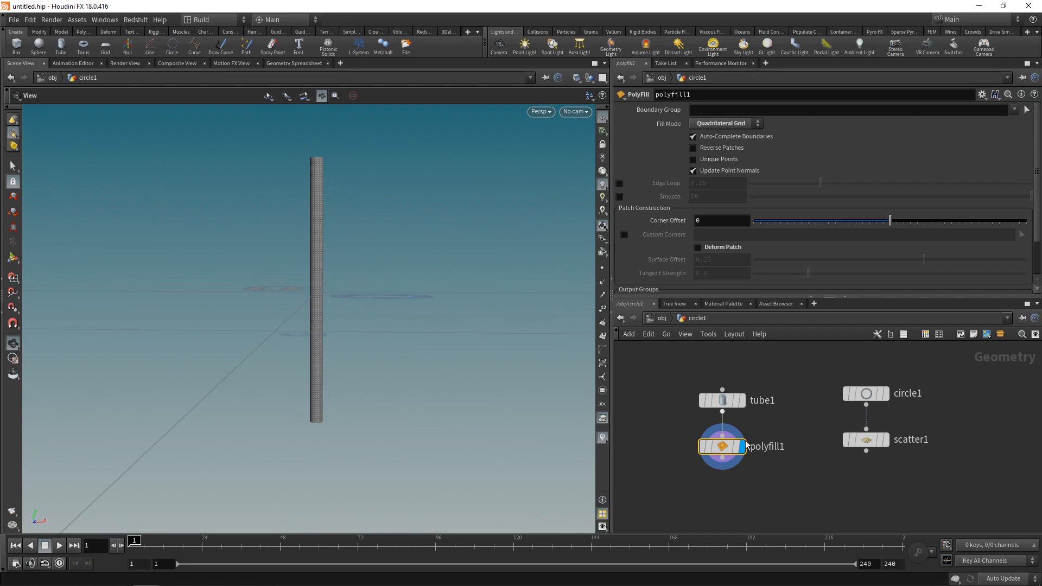
# - Stand the tube on the ground by setting its Center Y to 2
pyautogui.click(722, 401)
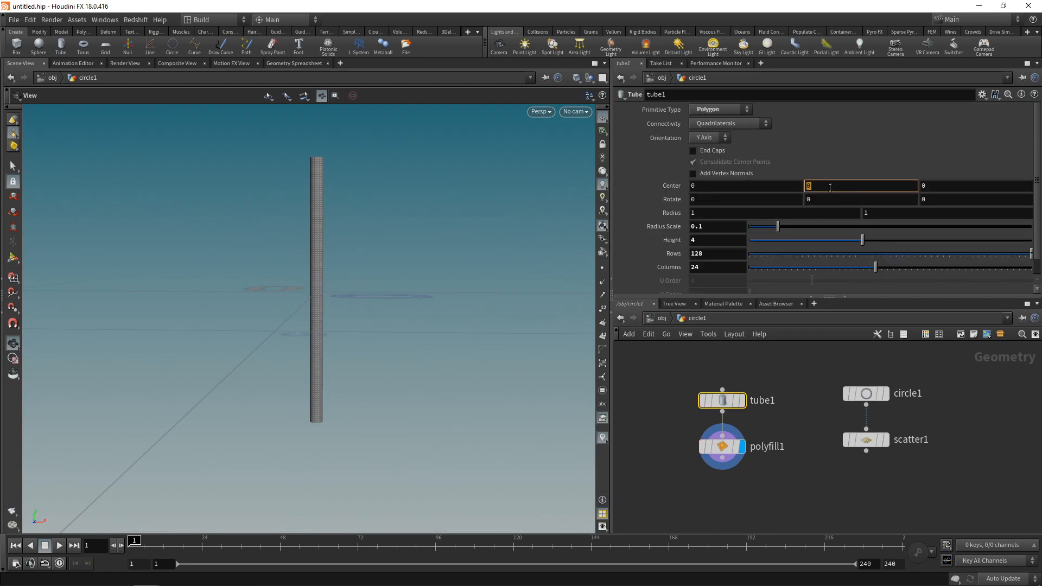
pyautogui.write('2')
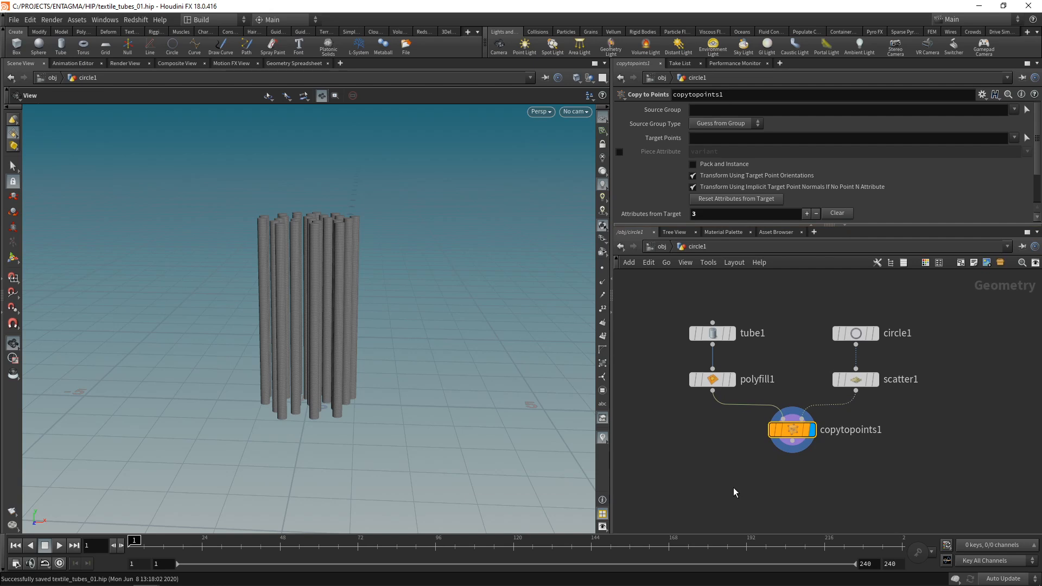
pyautogui.moveTo(732, 487)
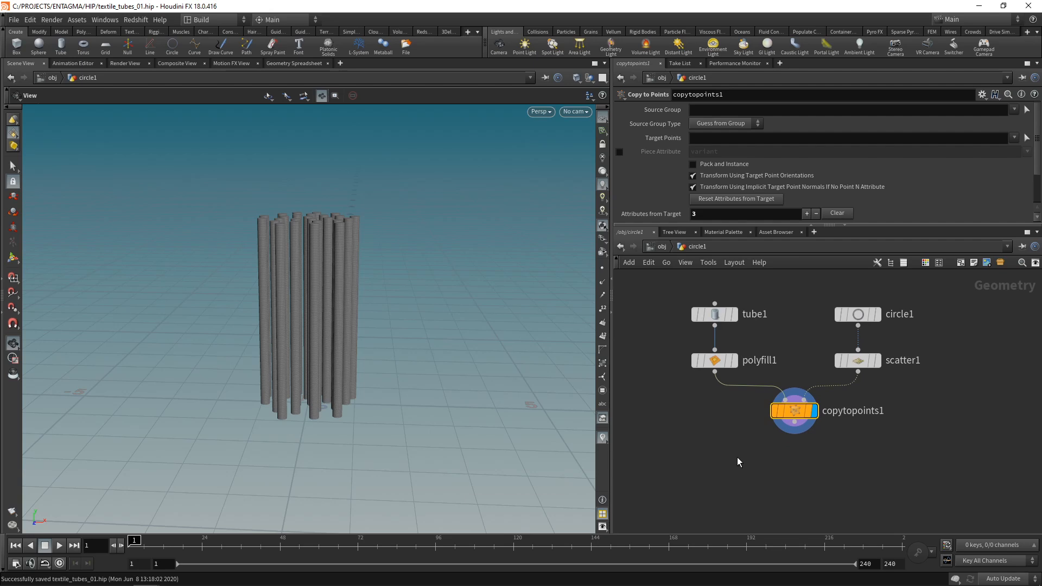
pyautogui.moveTo(568, 449)
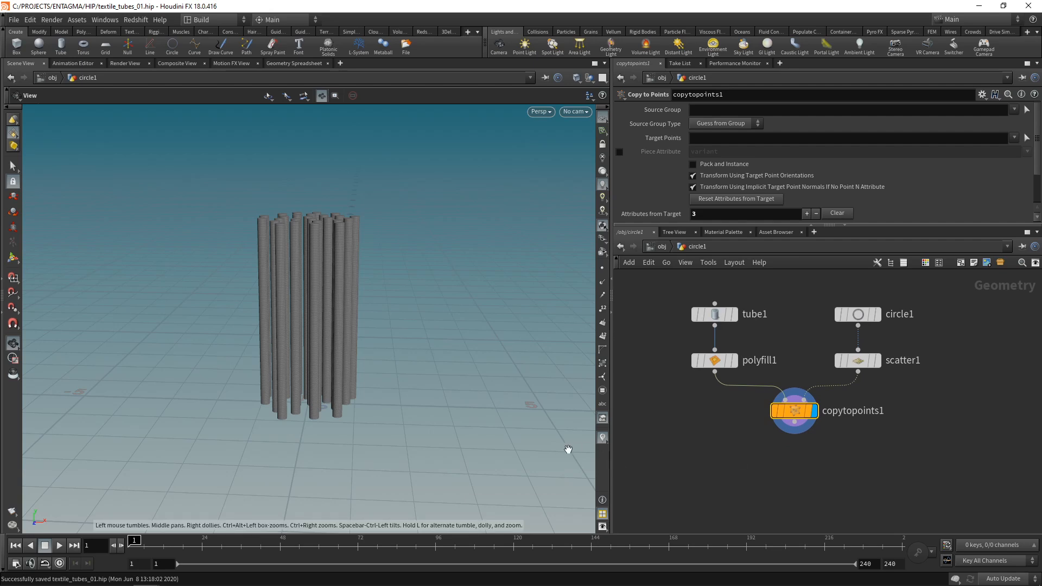
pyautogui.moveTo(322, 300)
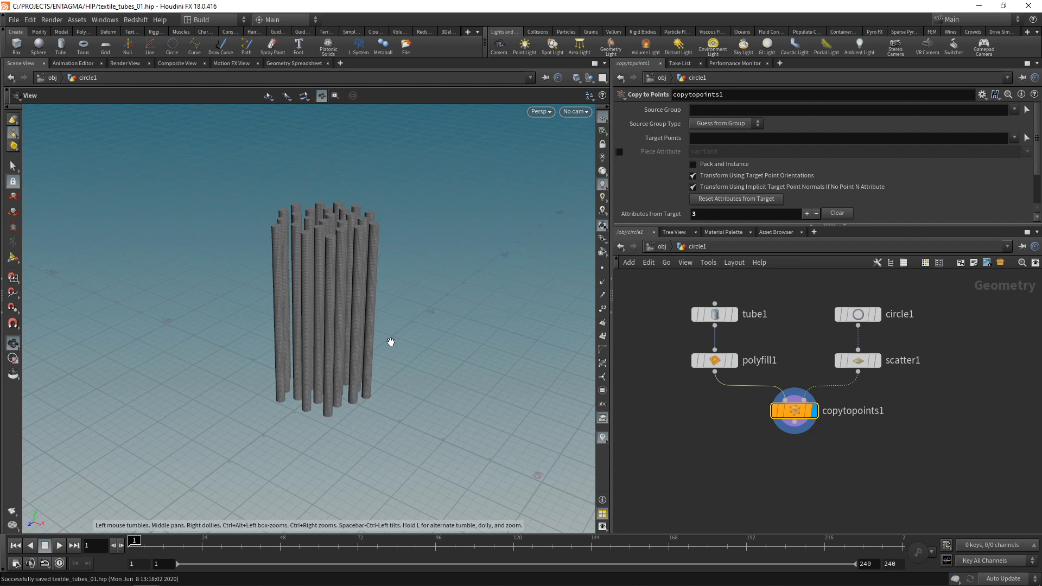
pyautogui.moveTo(338, 245)
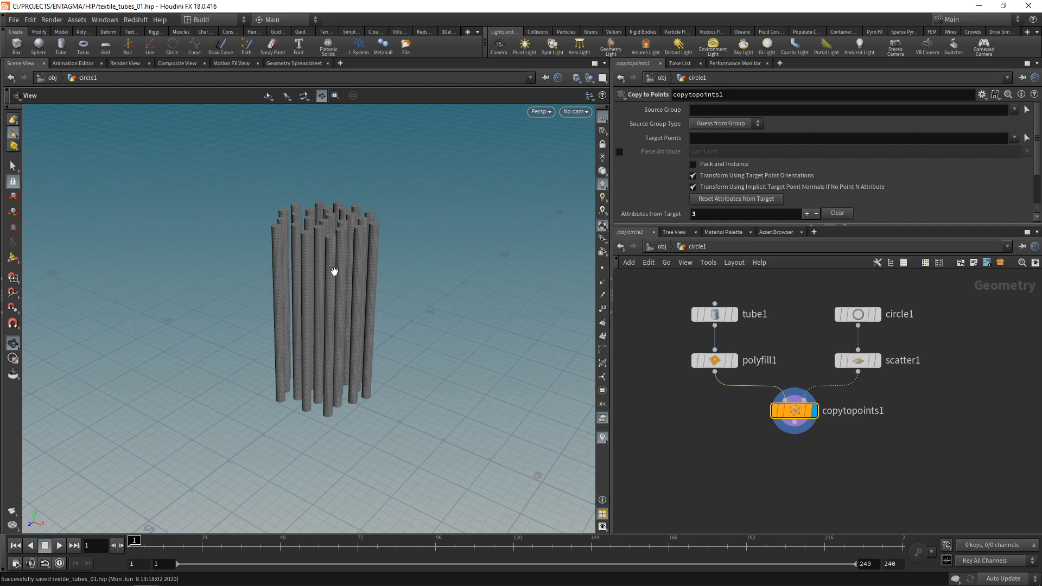
pyautogui.moveTo(337, 274)
pyautogui.write('velcl')
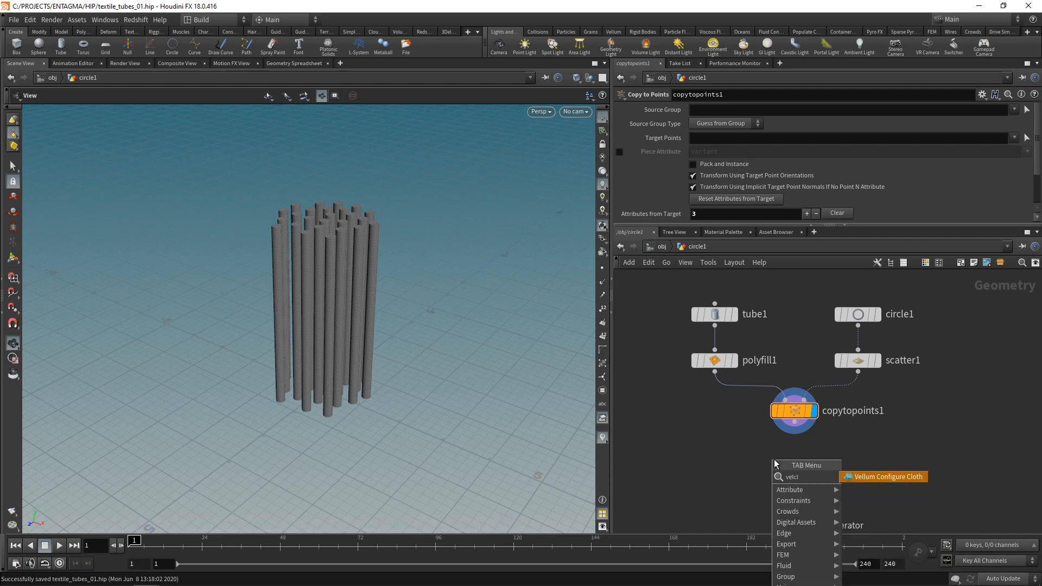
# - Set the tube cluster up as Vellum cloth with a solver and test-play the simulation
pyautogui.click(883, 476)
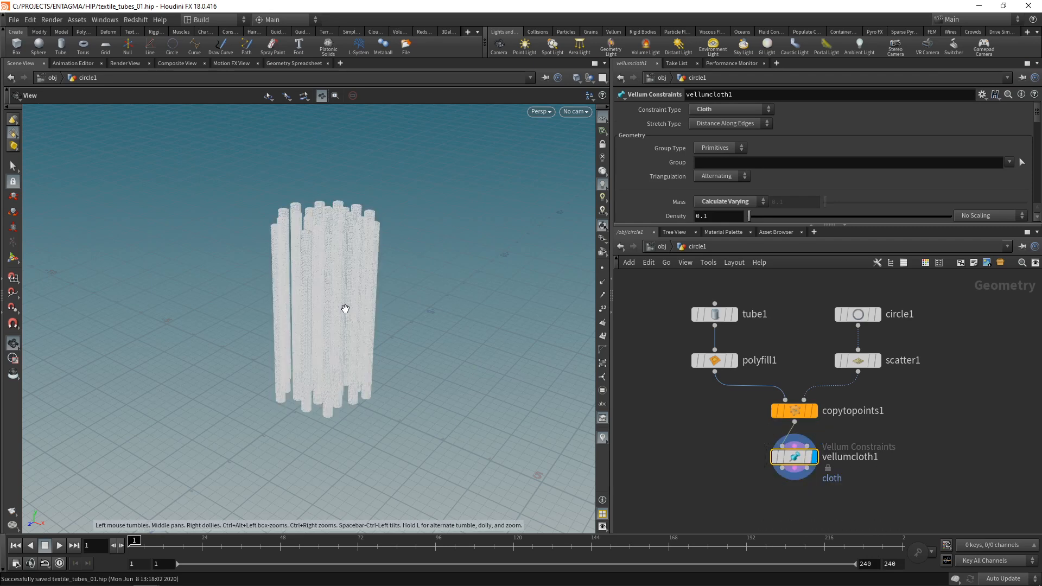
pyautogui.moveTo(345, 308); pyautogui.dragTo(384, 323)
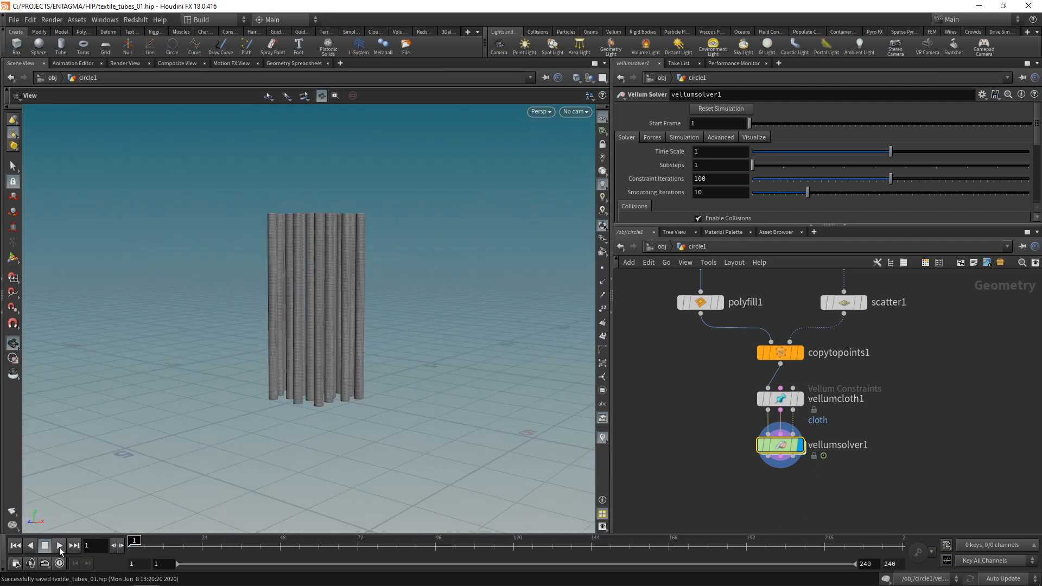
pyautogui.click(58, 546)
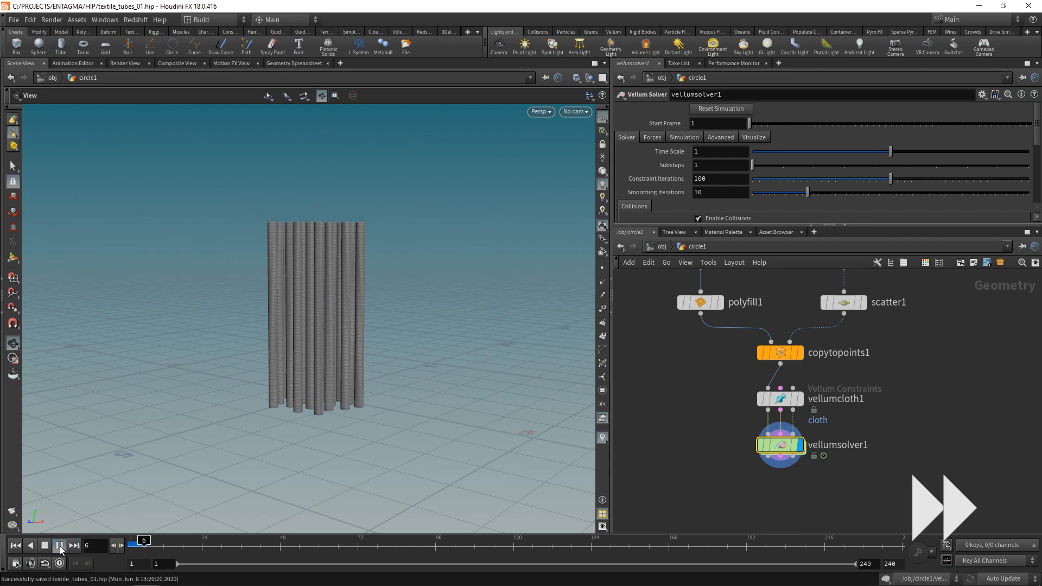
pyautogui.click(59, 545)
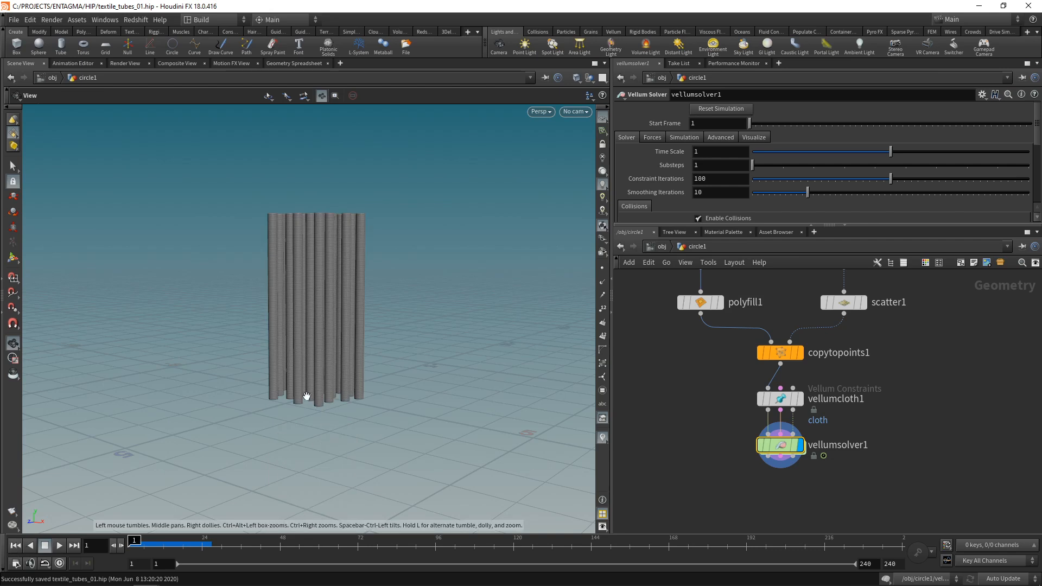
# - Group the bottom points in a 0.01-high bounding box named pin and use it as Pin Points
pyautogui.click(780, 398)
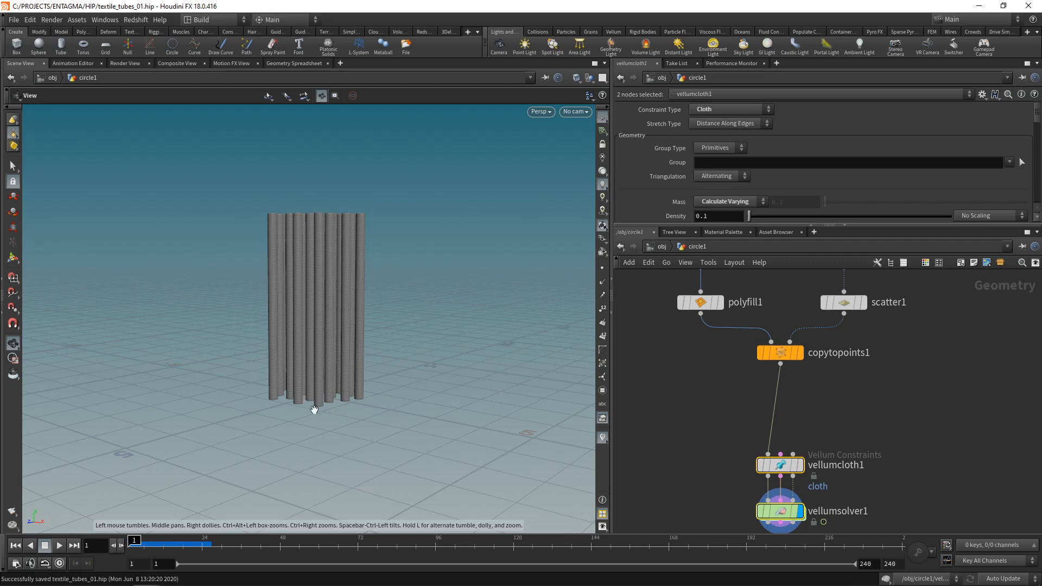
pyautogui.moveTo(300, 397)
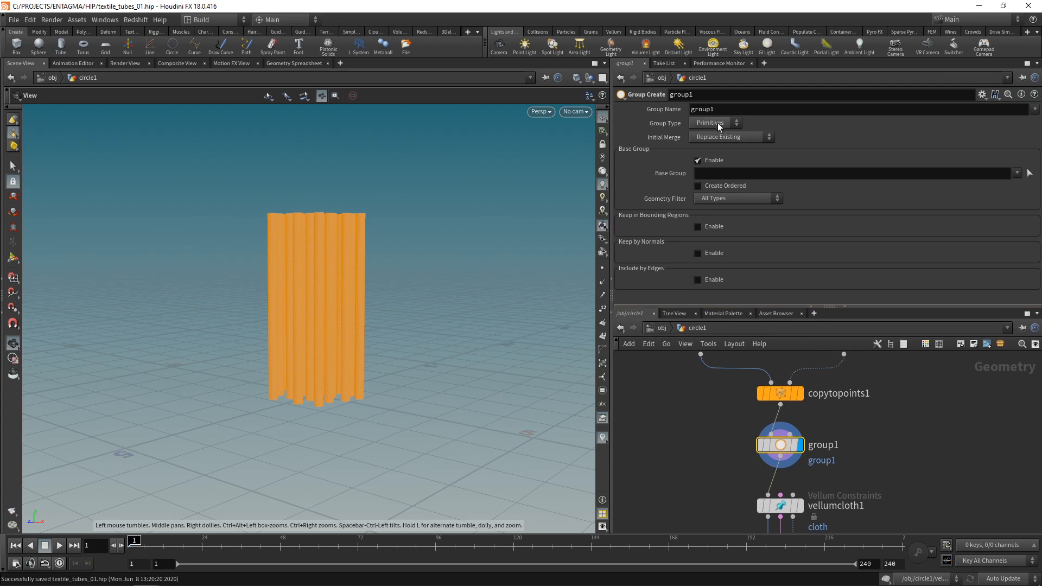
pyautogui.click(714, 122)
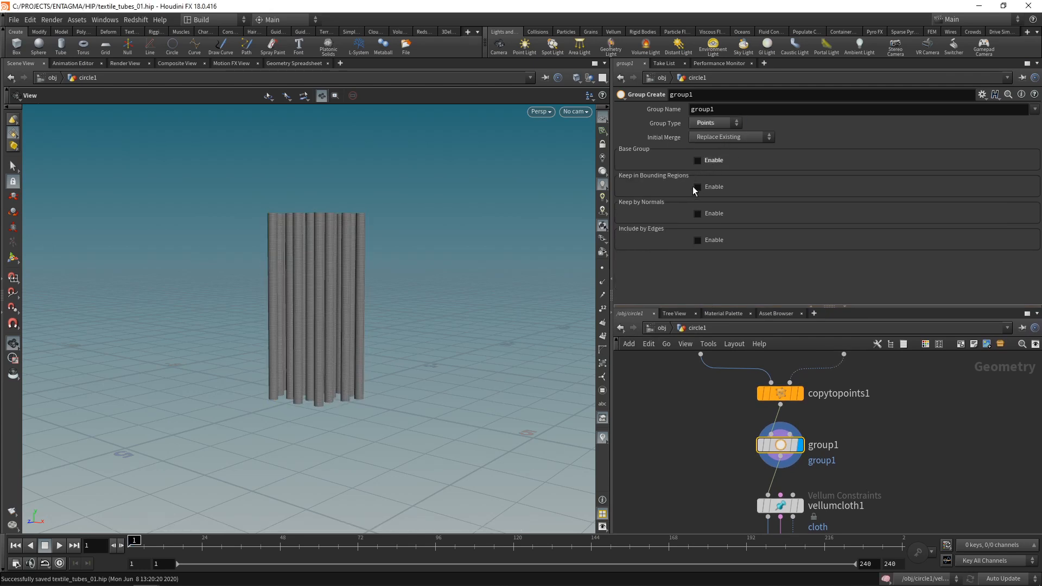
pyautogui.click(697, 187)
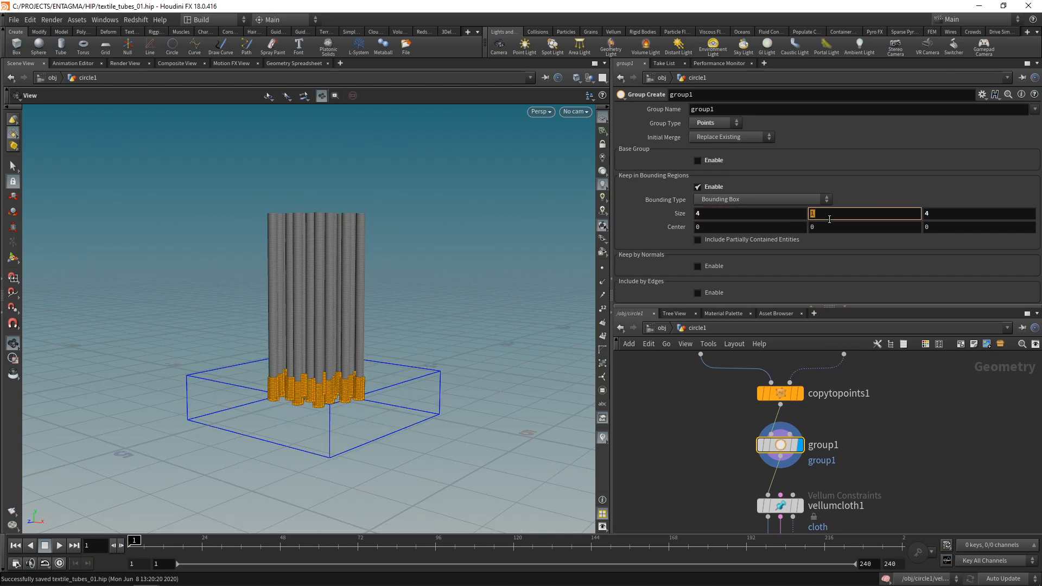
pyautogui.write('.01')
pyautogui.click(858, 109)
pyautogui.write('pin')
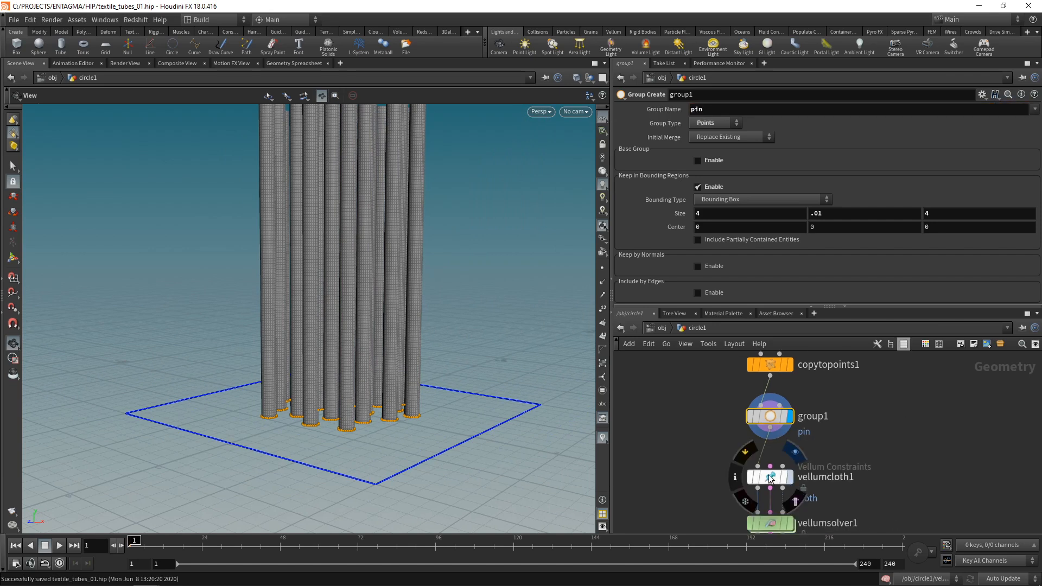
pyautogui.click(768, 477)
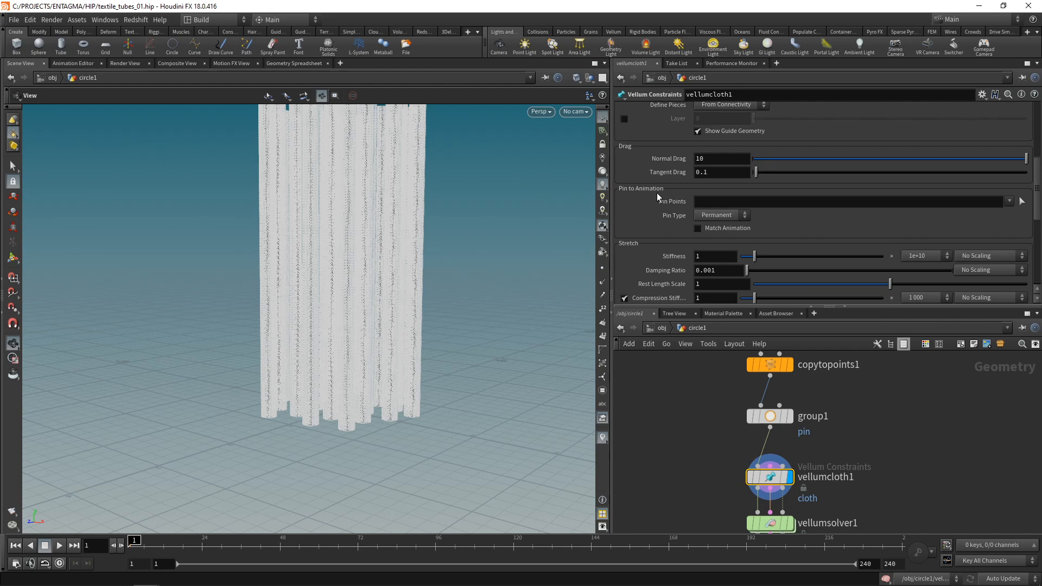
pyautogui.moveTo(1008, 220)
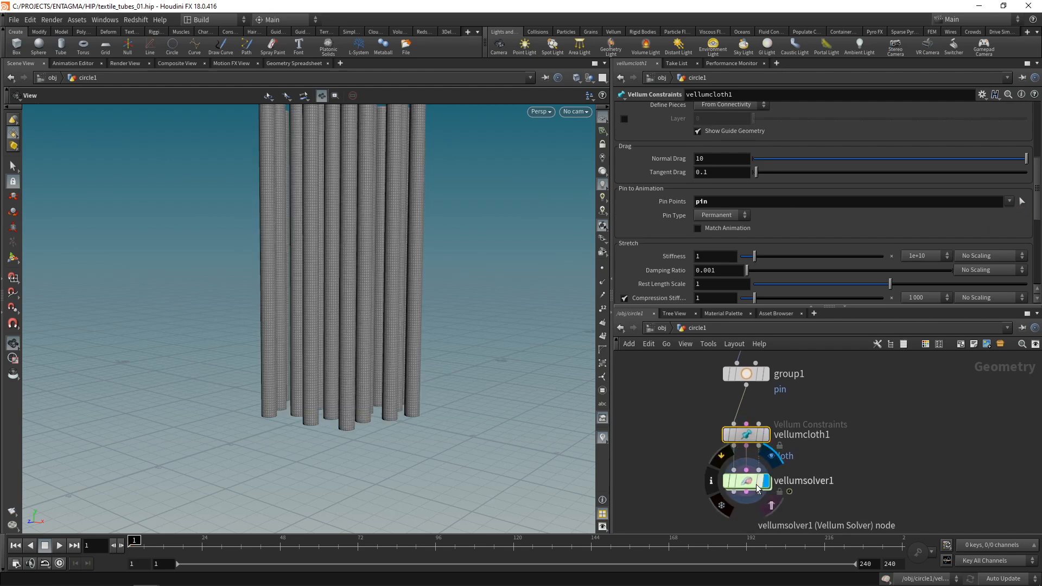
# - Play the solver to see the tubes collapse, then rewind to the first frame
pyautogui.click(745, 480)
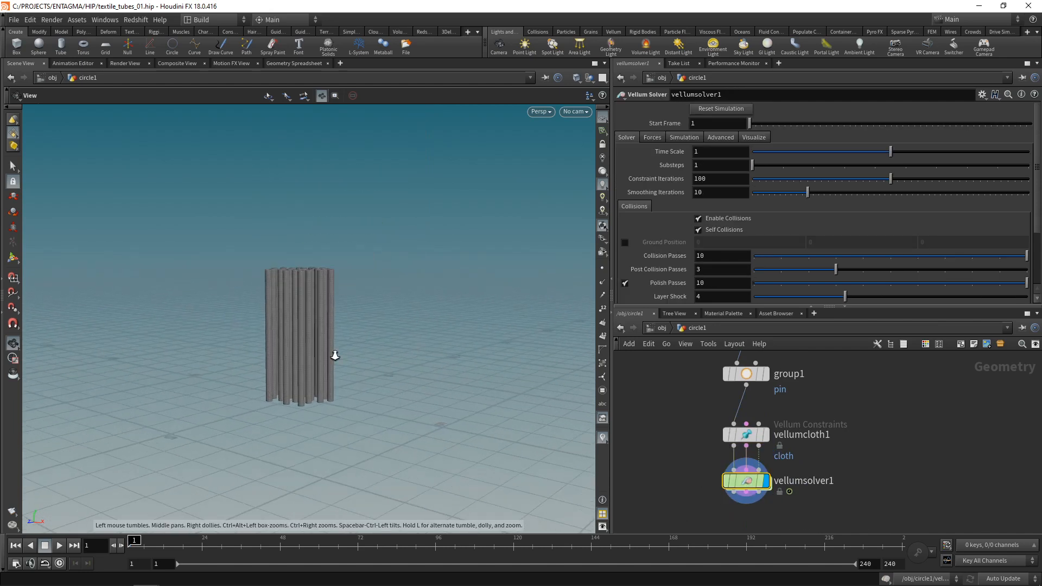
pyautogui.click(58, 545)
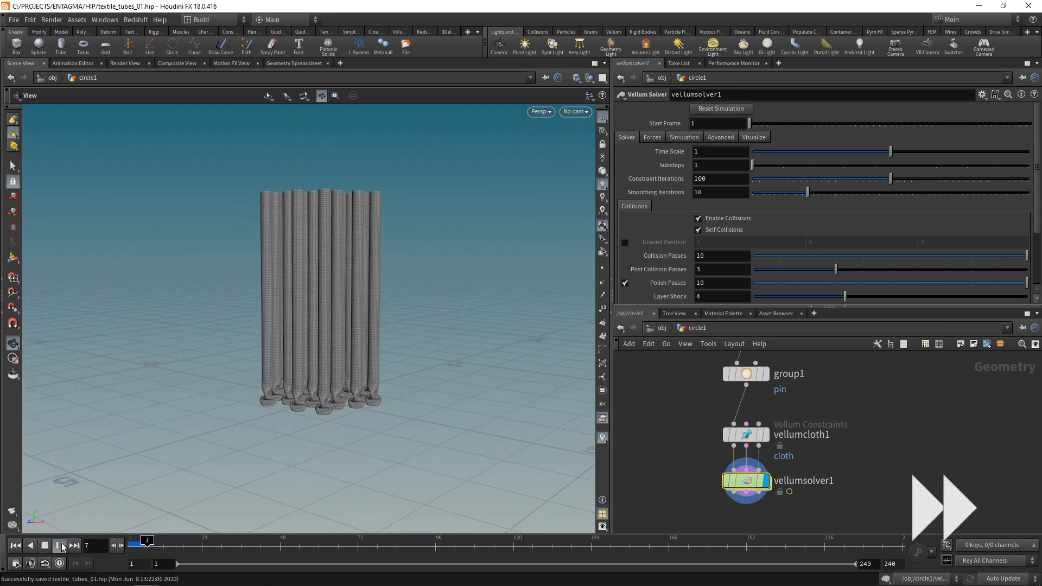
pyautogui.click(58, 545)
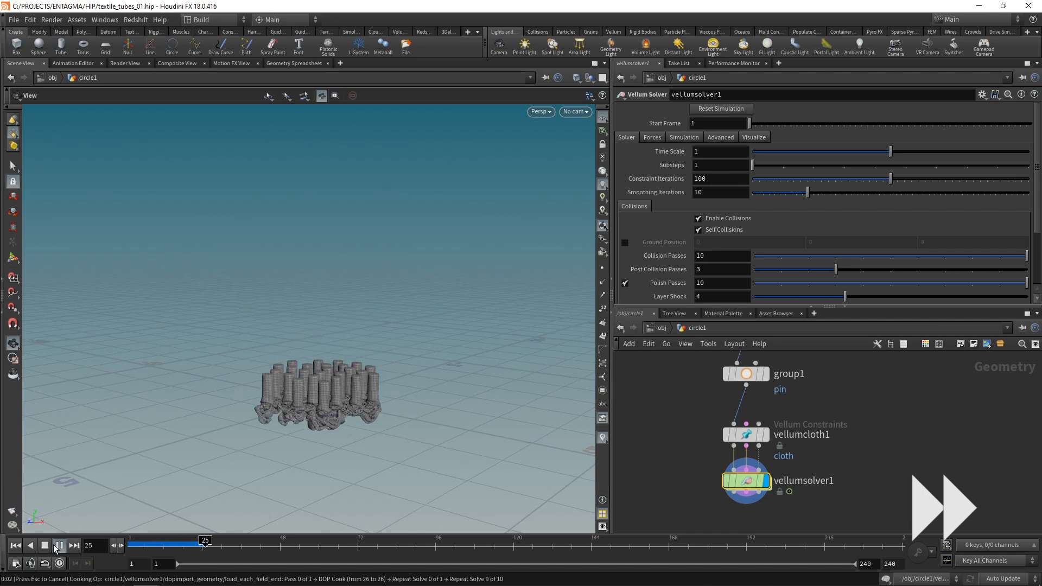
pyautogui.click(44, 545)
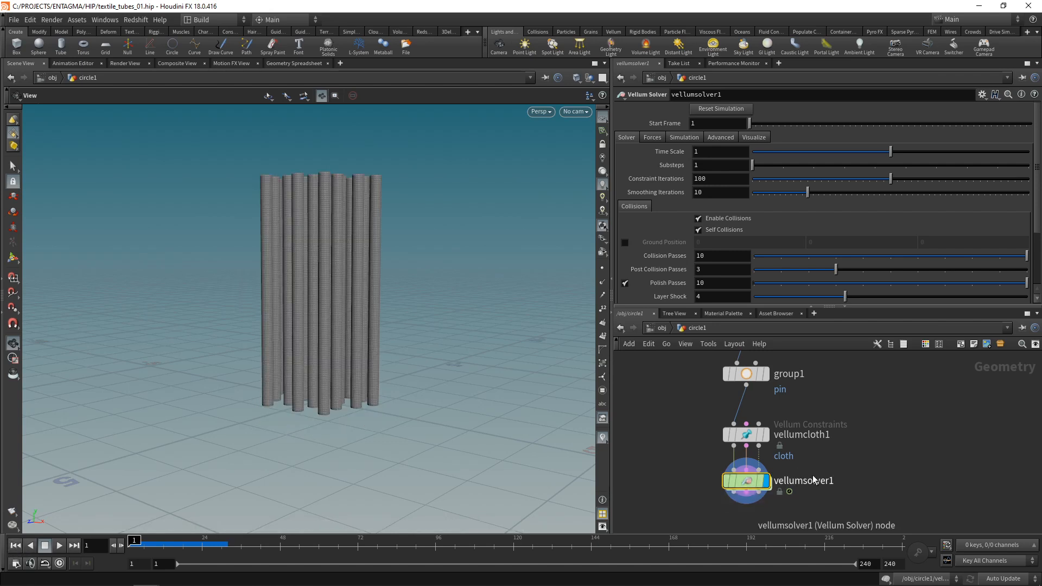
# - Set the solver's Gravity Y to 0 and replay so the tubes stand upright
pyautogui.click(651, 137)
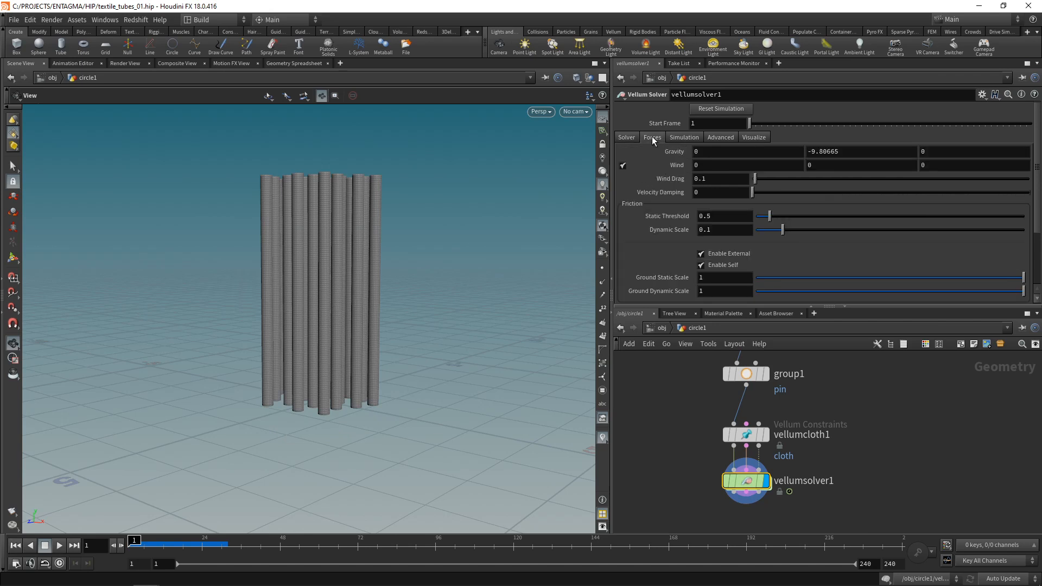
pyautogui.click(860, 152)
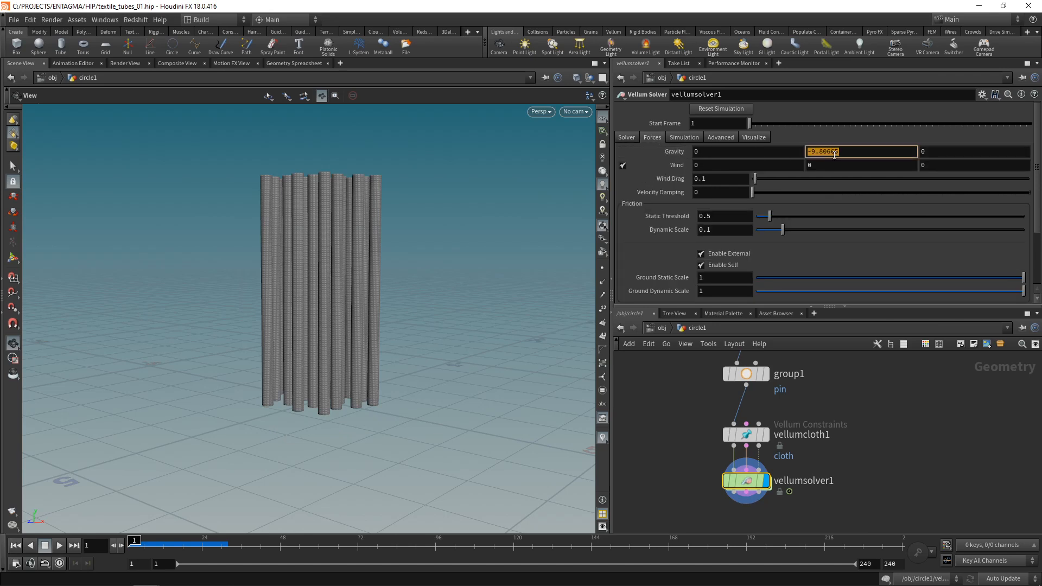
pyautogui.write('0')
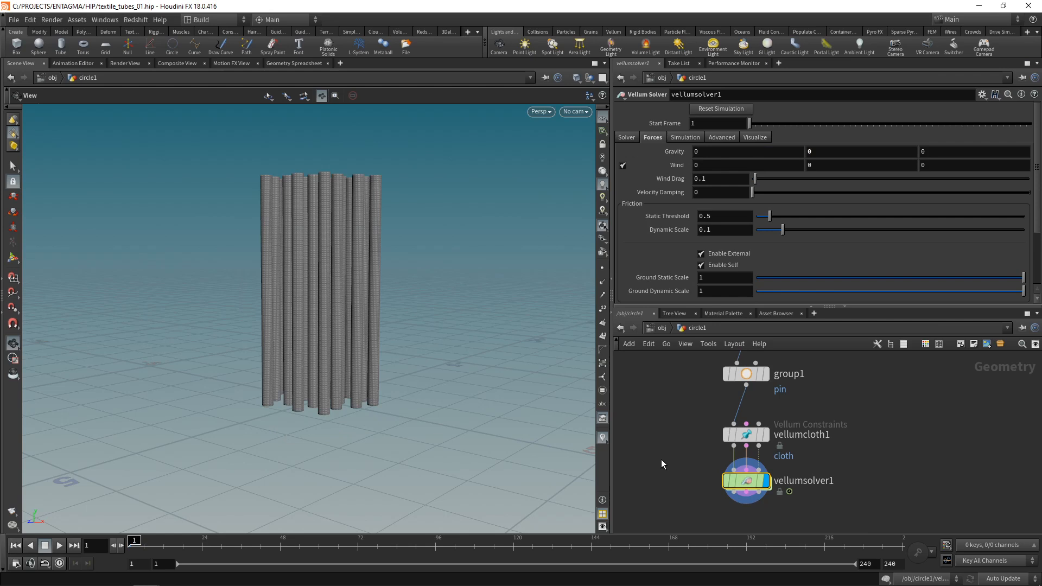
pyautogui.click(58, 545)
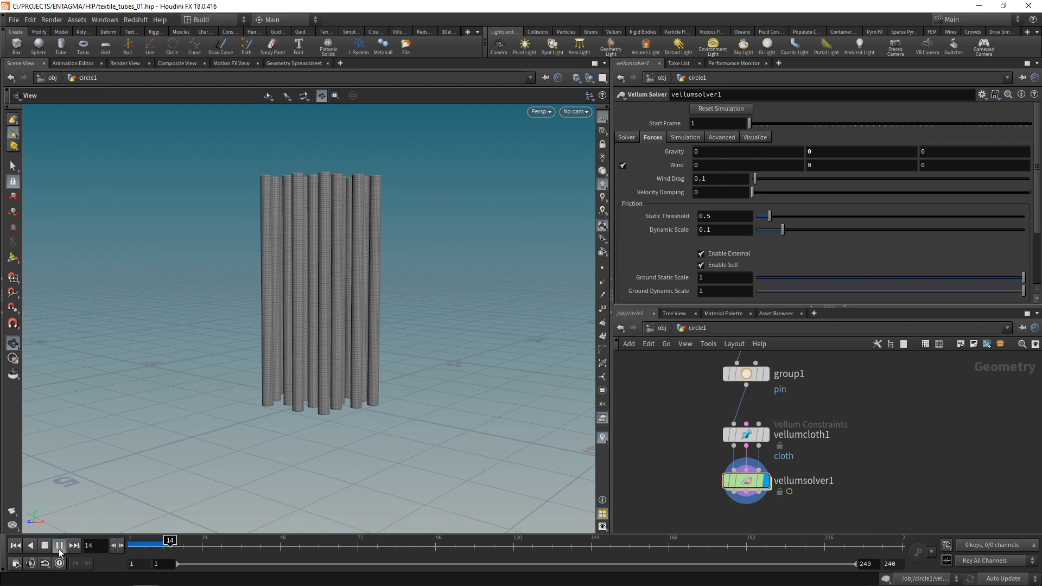
pyautogui.click(45, 545)
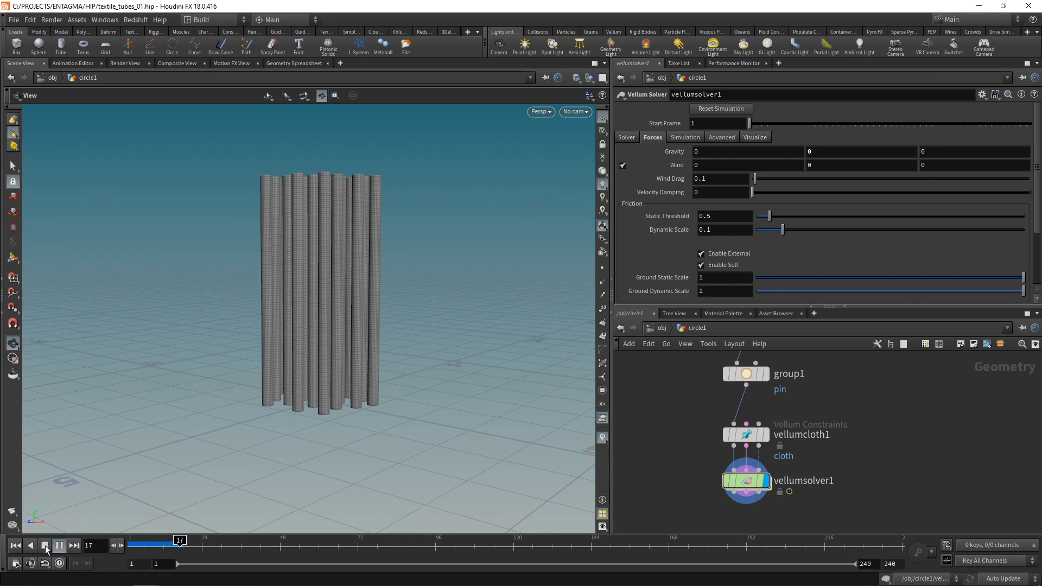
pyautogui.click(45, 545)
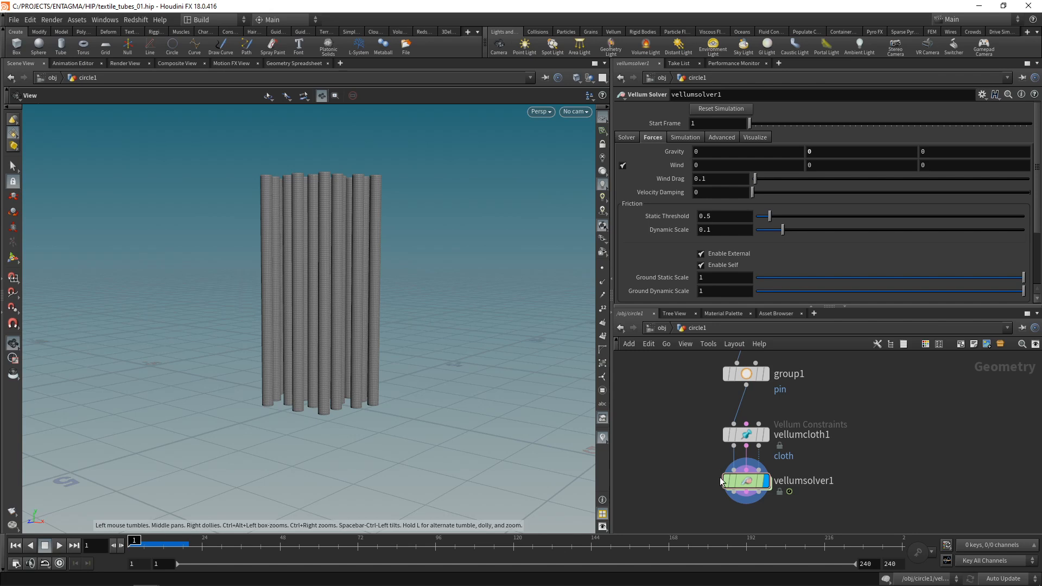
# - Inside the solver, add a POP Wind before force_output with Wind Velocity Y 5
pyautogui.doubleClick(744, 481)
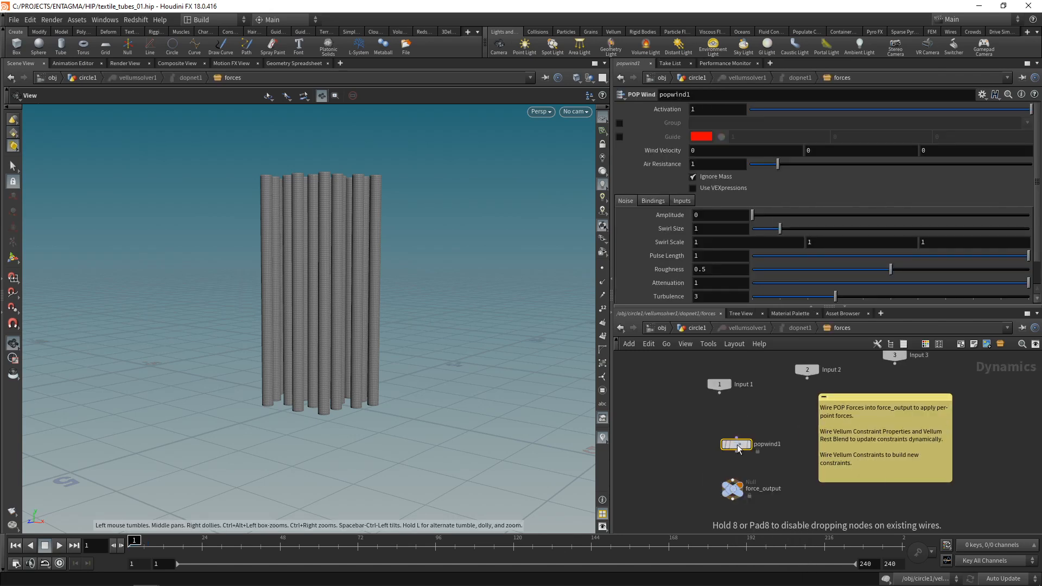
pyautogui.click(736, 437)
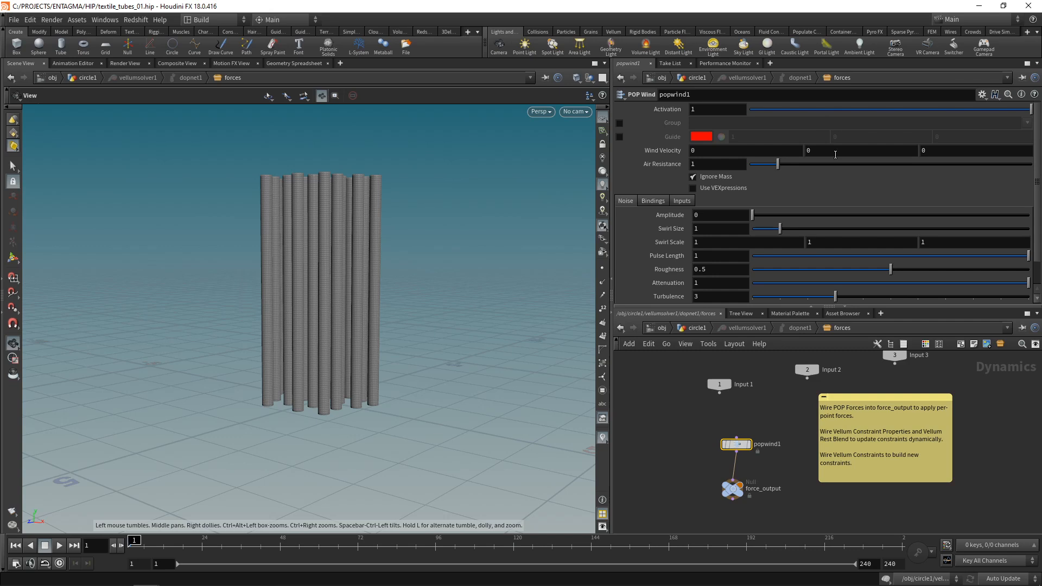
pyautogui.write('5')
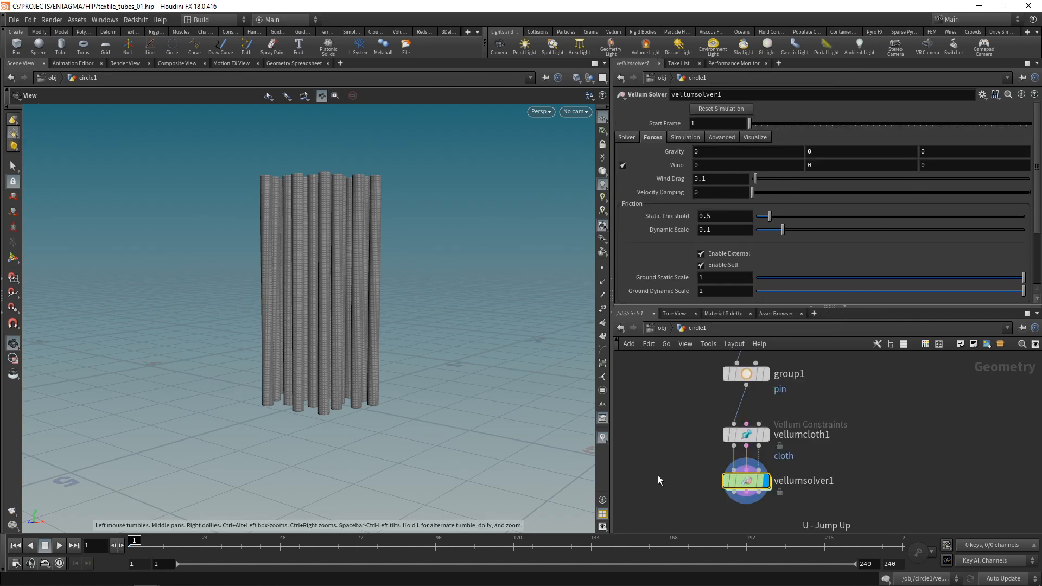
# - Play to about frame 31 to see the wind bend the pinned tubes into waves
pyautogui.click(58, 545)
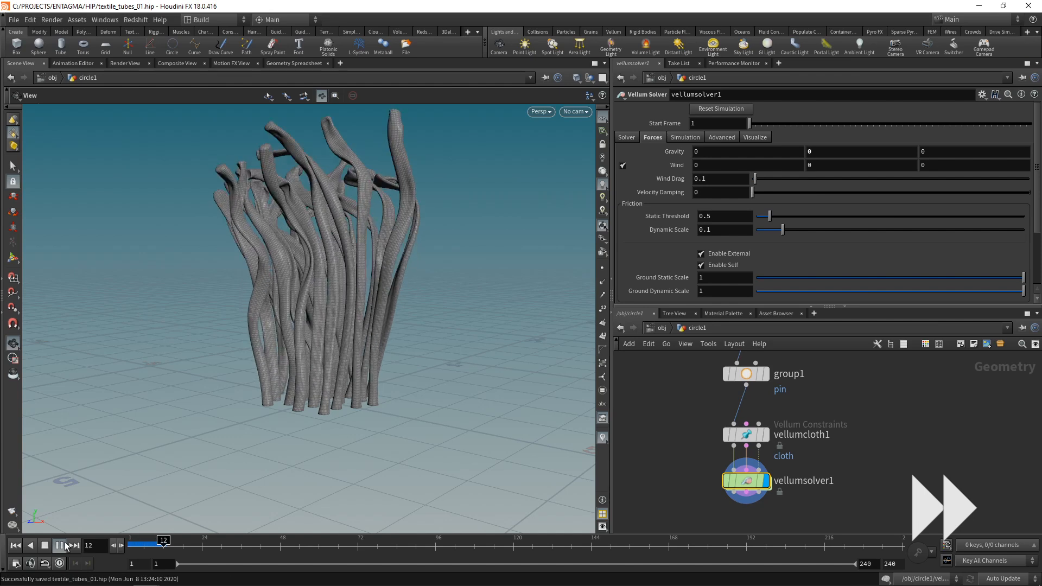
pyautogui.click(58, 545)
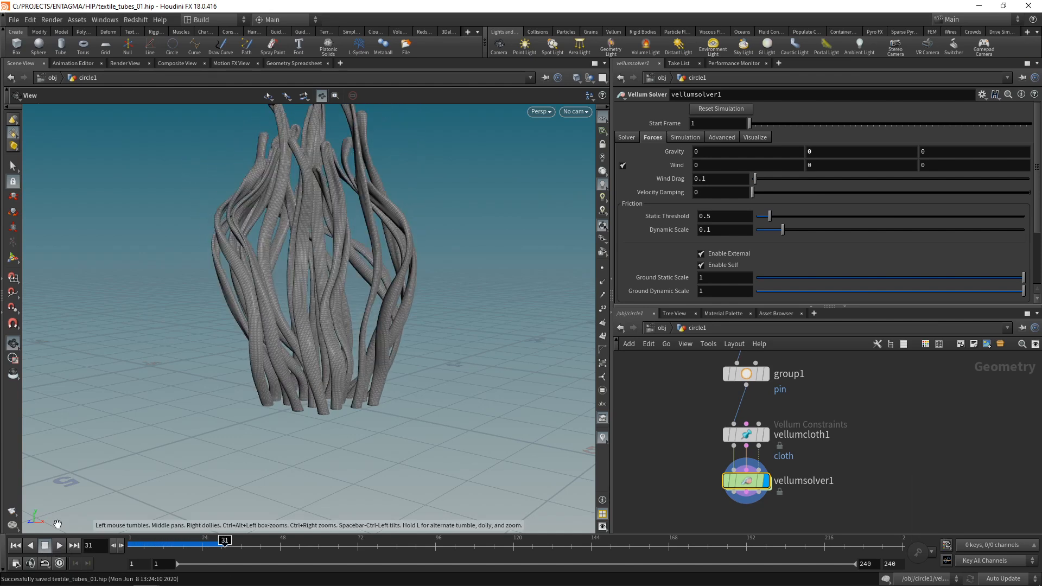
pyautogui.moveTo(148, 460)
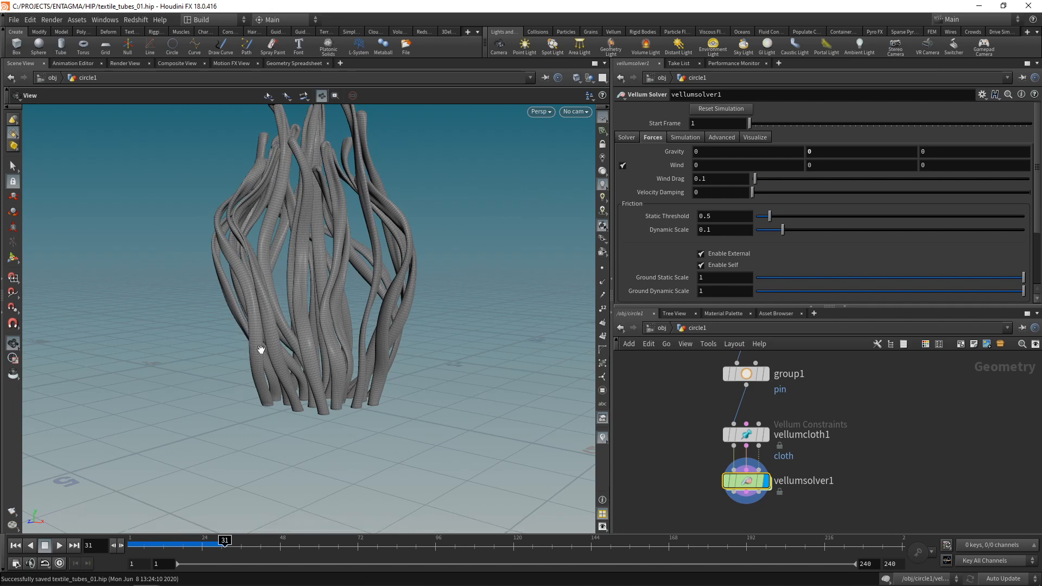
pyautogui.moveTo(369, 292)
pyautogui.write('strut')
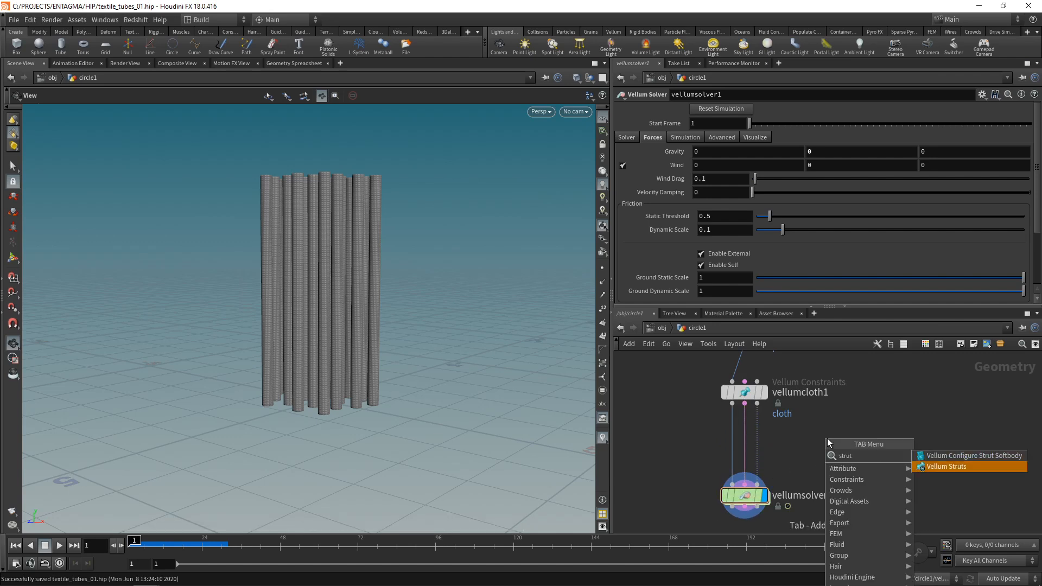
# - Wire a Vellum Struts node between vellumcloth1 and vellumsolver1
pyautogui.click(969, 465)
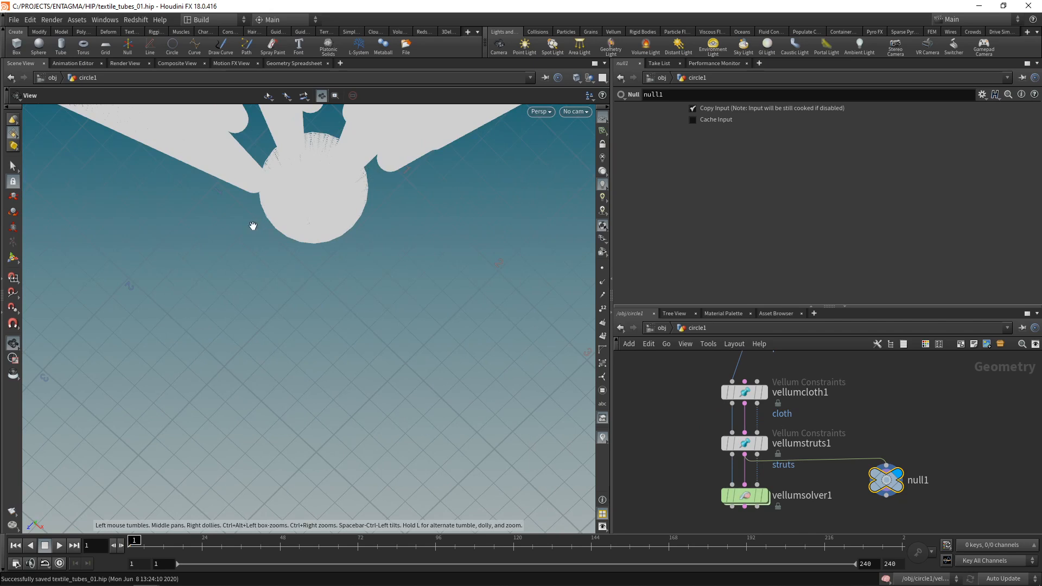
pyautogui.moveTo(318, 246)
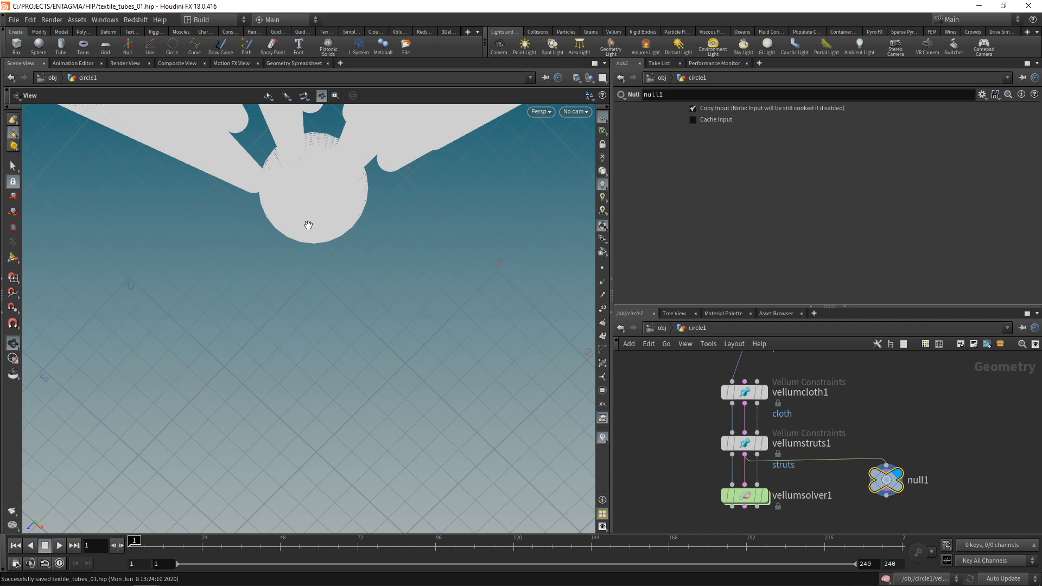
pyautogui.moveTo(318, 204)
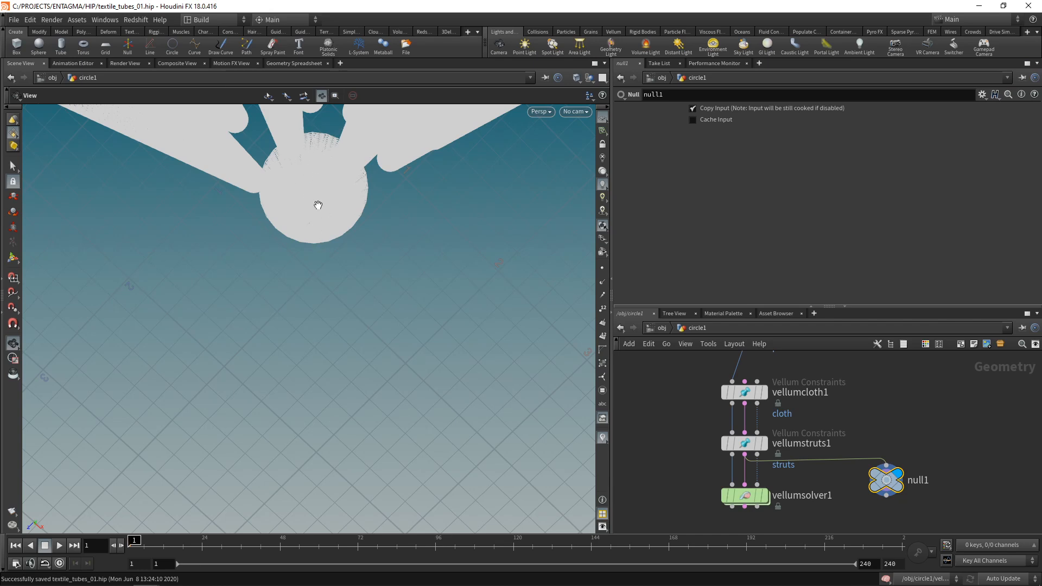
pyautogui.moveTo(386, 253)
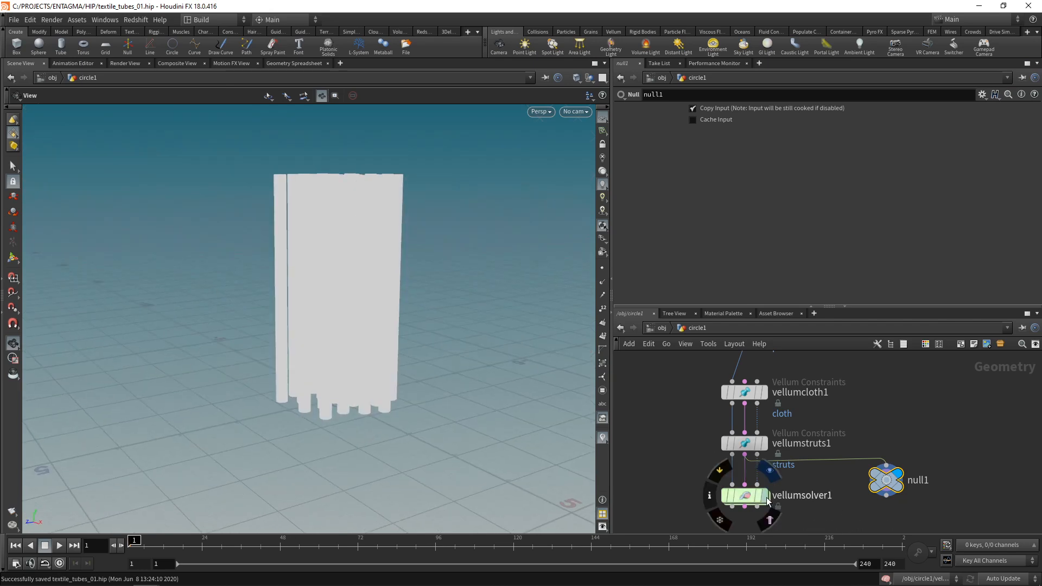
# - Play the simulation from the solver's output so the strut-reinforced tubes sway, then save
pyautogui.click(743, 494)
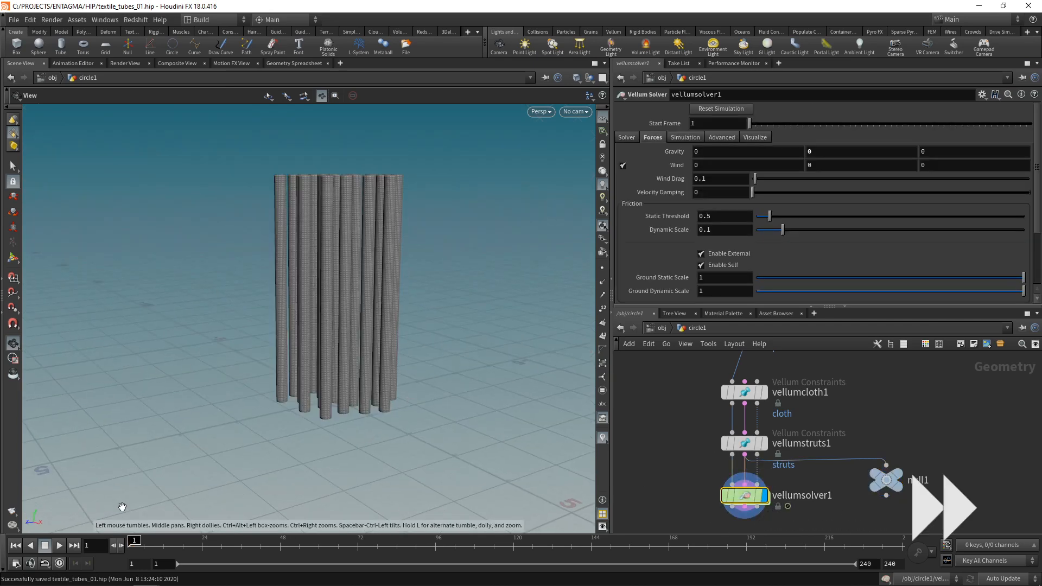
pyautogui.click(58, 545)
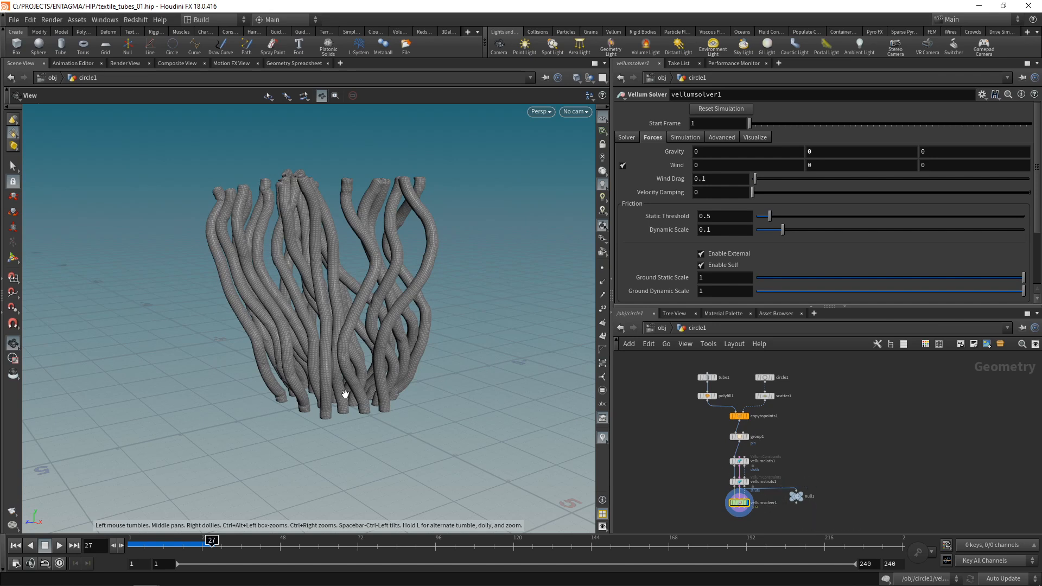
pyautogui.press('ctrl+s')
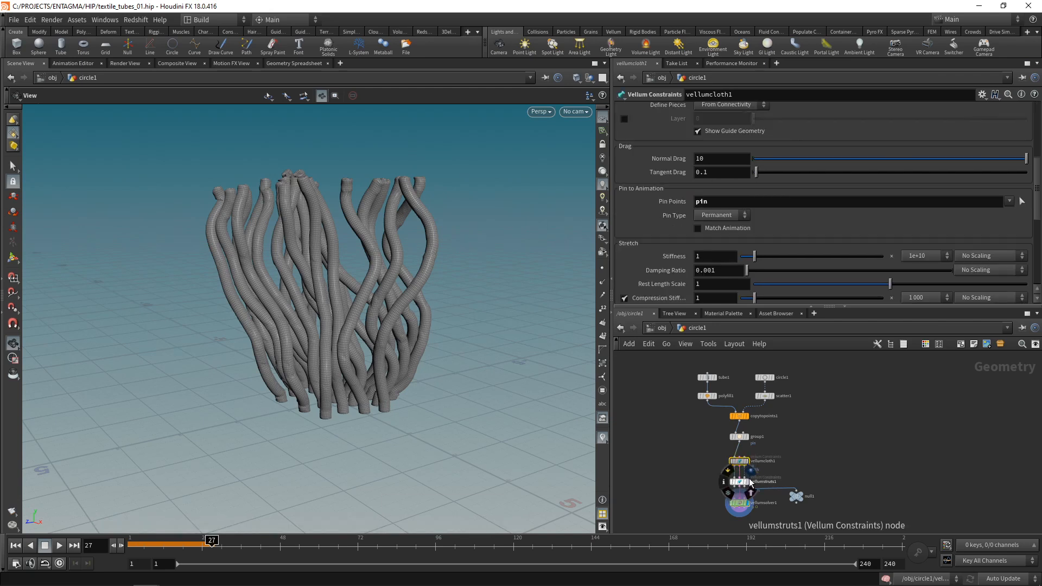
# - Set vellumcloth1's Bend Stiffness multiplier to 1e-10 so the tubes bend freely
pyautogui.click(738, 460)
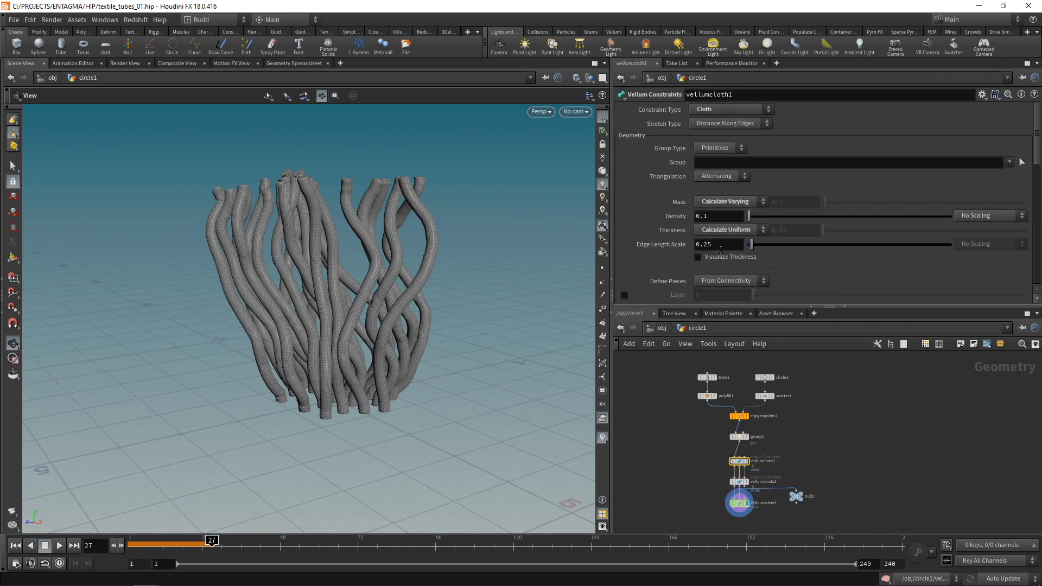
pyautogui.moveTo(751, 244); pyautogui.dragTo(765, 244)
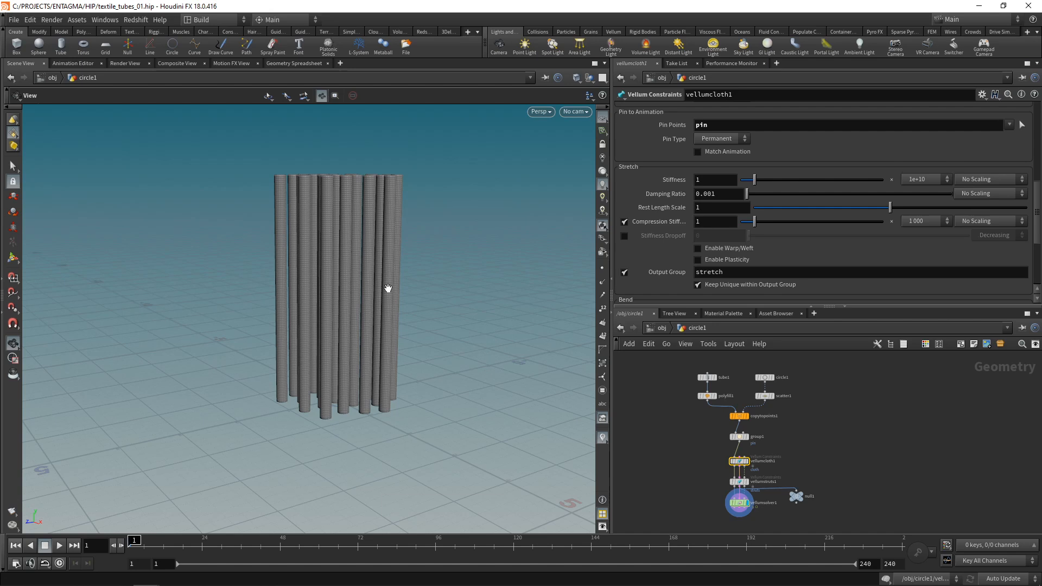
pyautogui.scroll(-3)
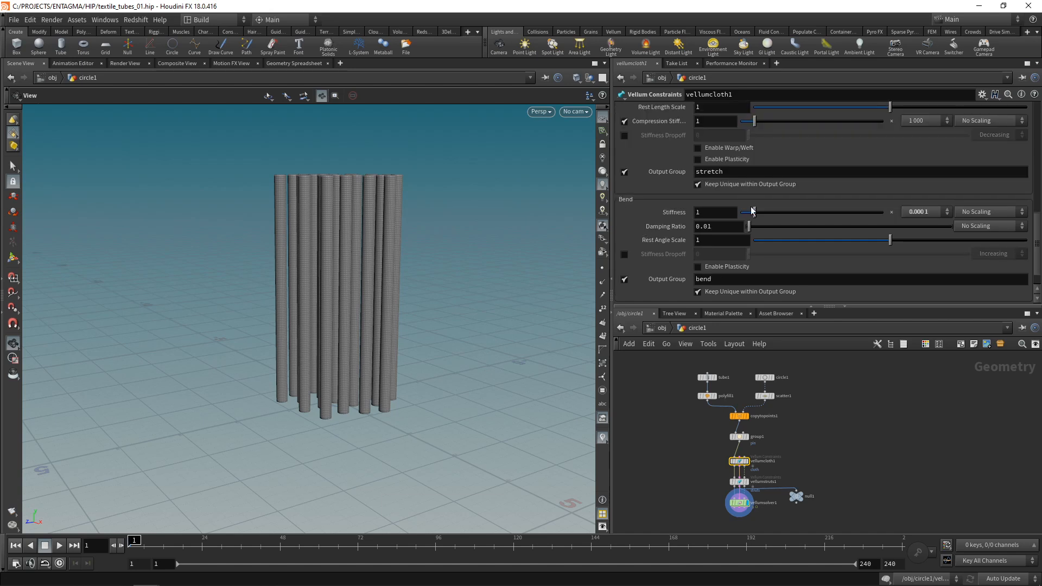
pyautogui.click(941, 212)
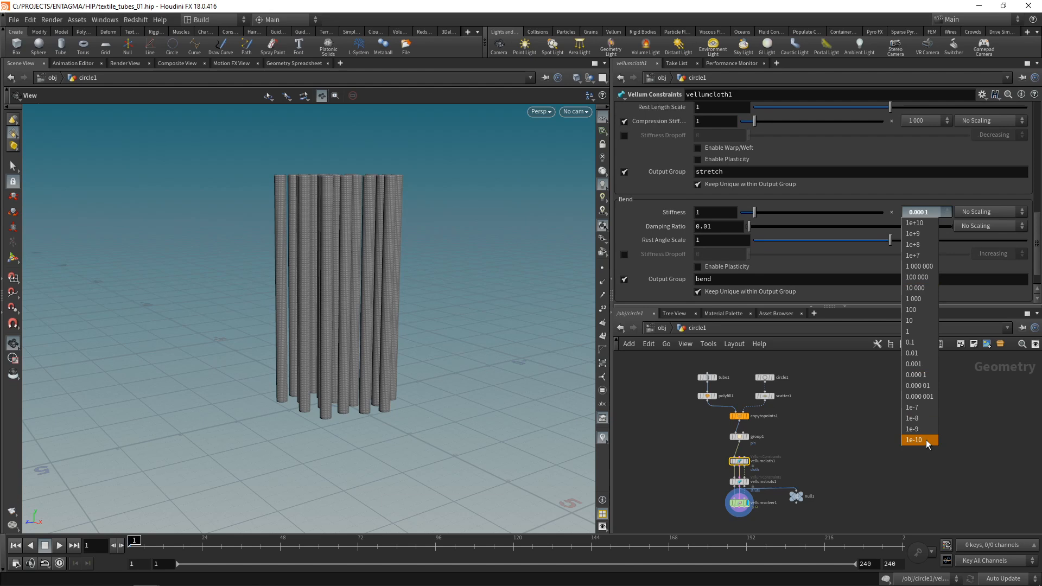
pyautogui.click(914, 439)
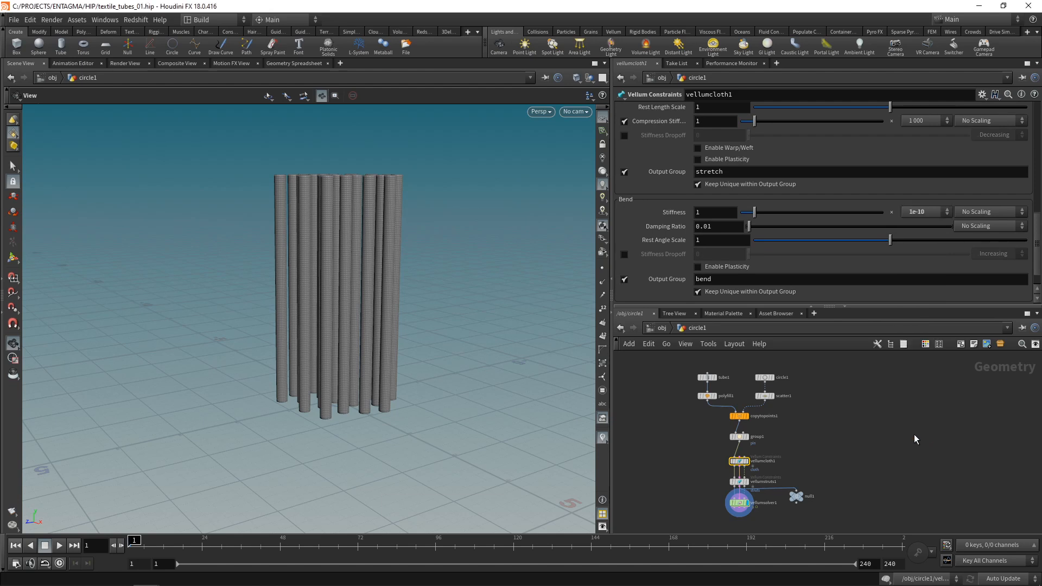
pyautogui.click(738, 481)
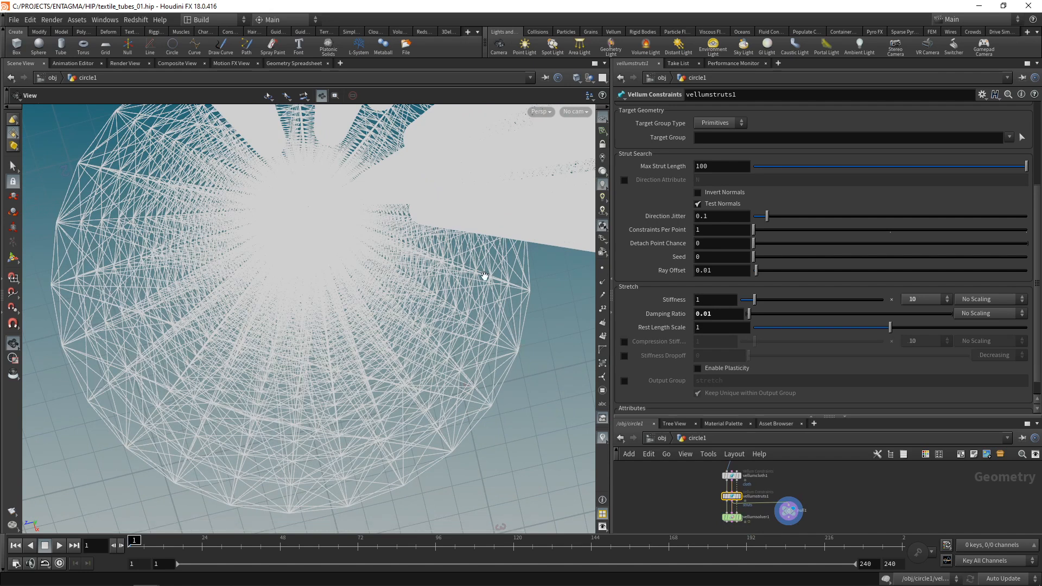
# - Give vellumstruts1 Direction Jitter 0.5 and a Stretch Stiffness multiplier of 0.1
pyautogui.write('0.2')
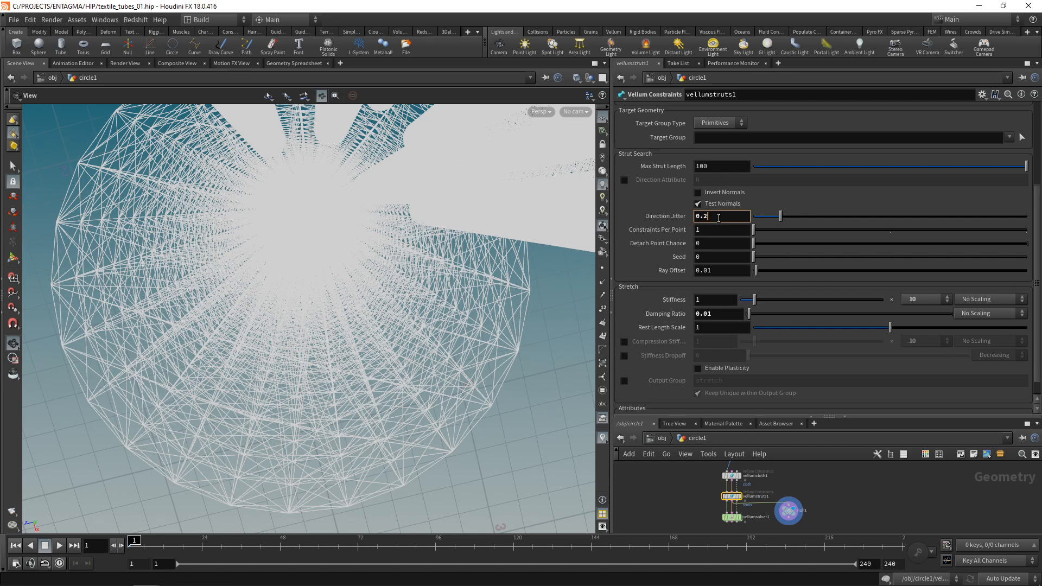
pyautogui.write('0.5')
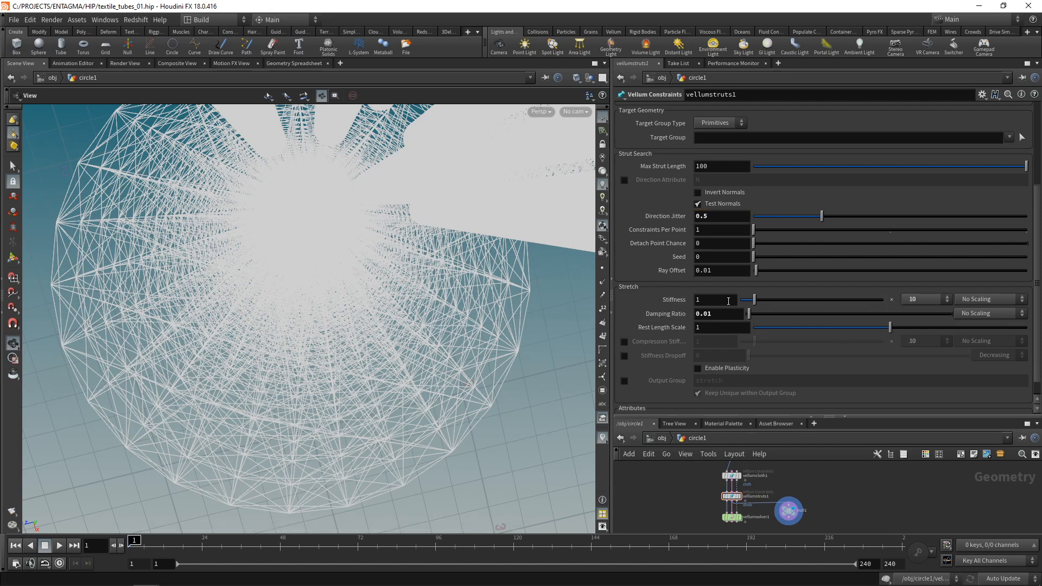
pyautogui.click(921, 300)
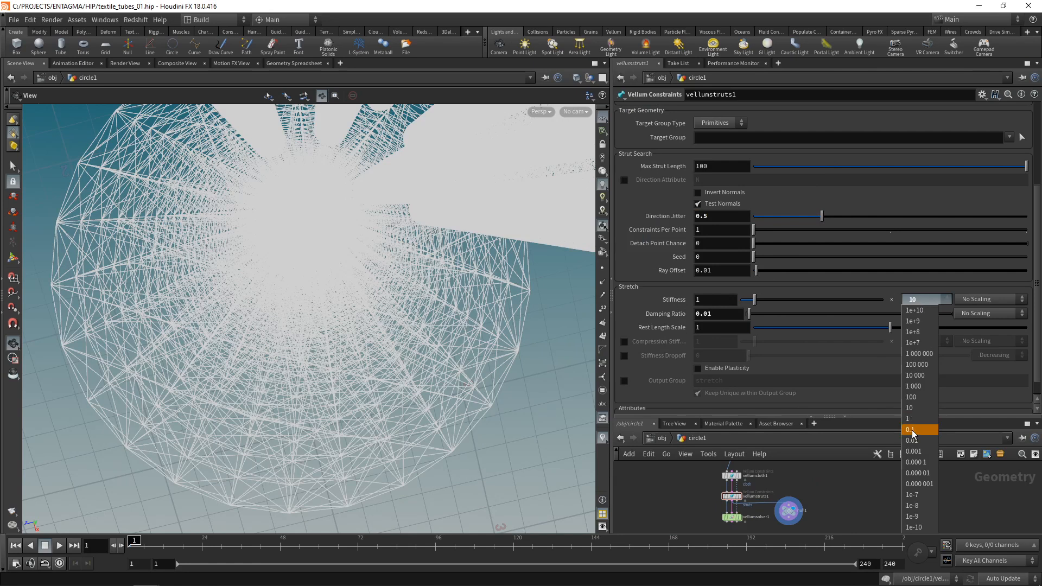
pyautogui.click(910, 430)
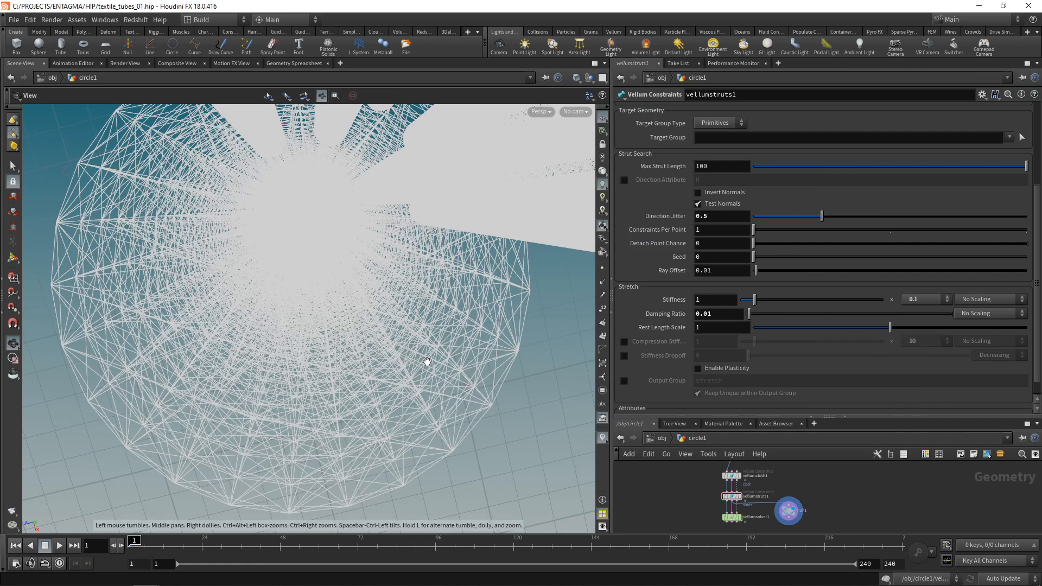
pyautogui.moveTo(741, 521)
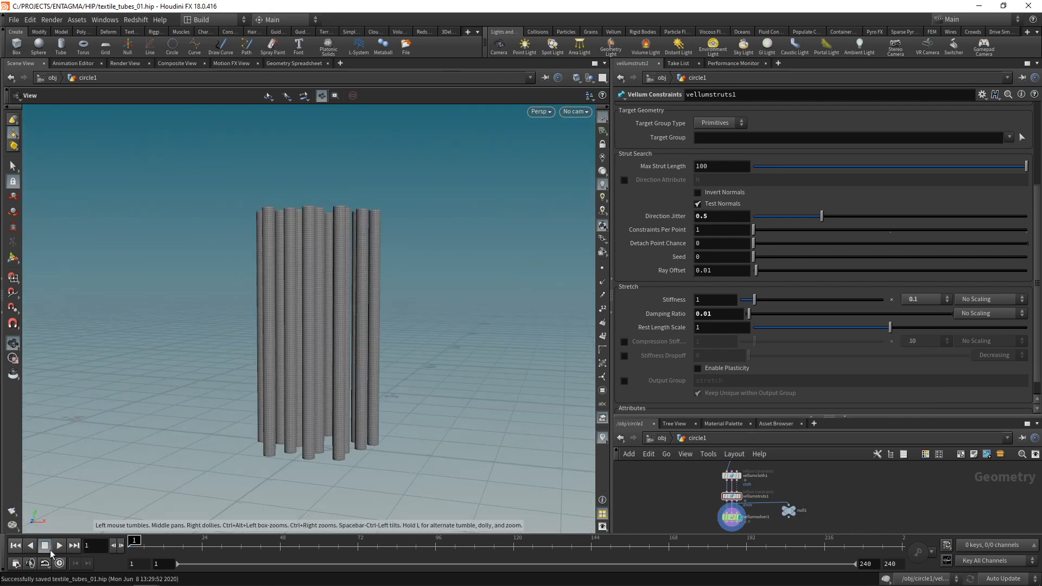
# - Play the simulation with the softer jittered struts, then rewind to an early frame
pyautogui.click(58, 545)
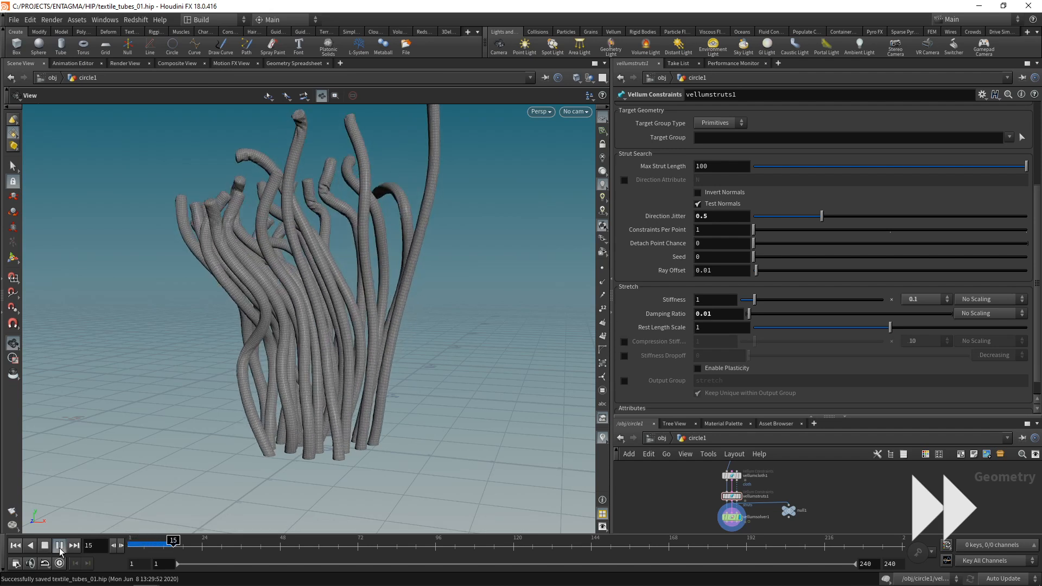
pyautogui.click(57, 545)
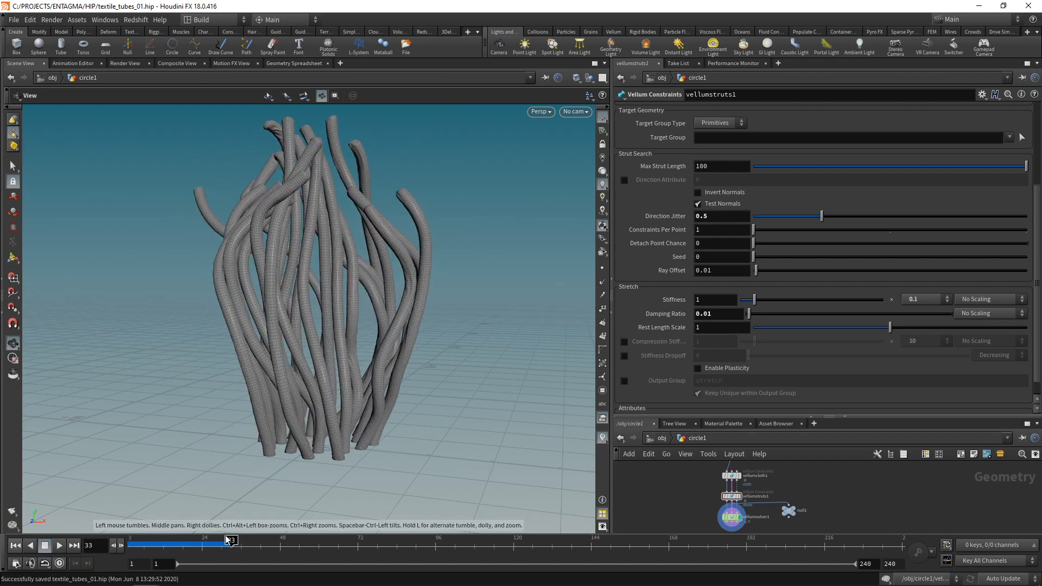
pyautogui.moveTo(229, 539); pyautogui.dragTo(143, 539)
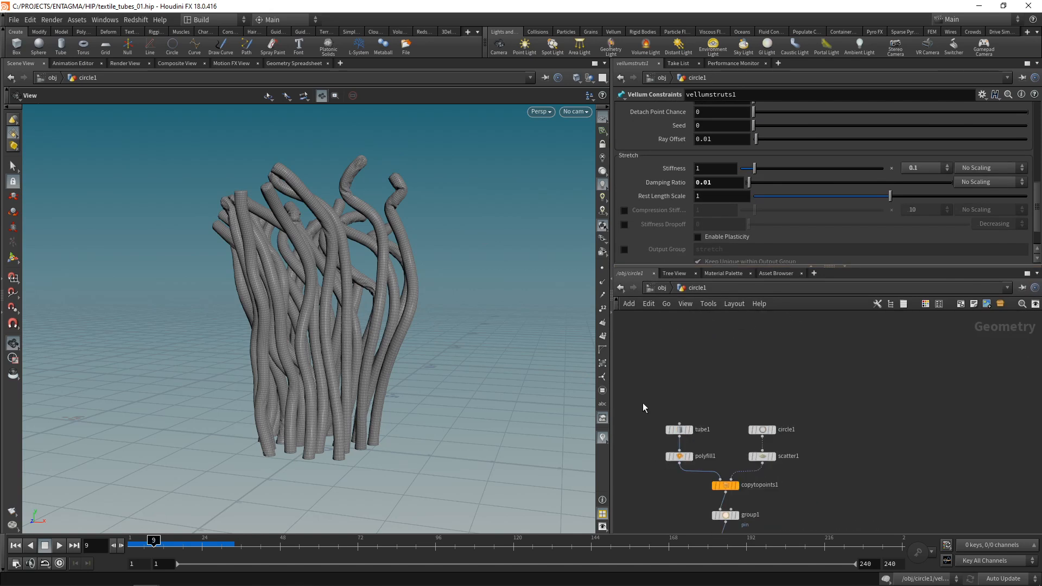
# - Check tube1's parameters, then show vellumsolver1's Forces with zero gravity and wind
pyautogui.click(679, 430)
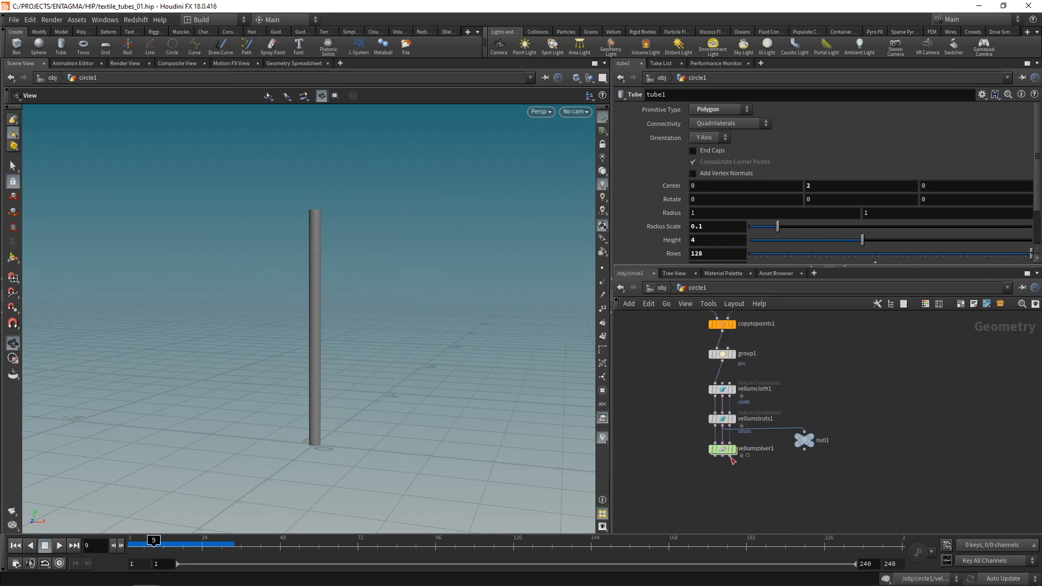
pyautogui.click(721, 448)
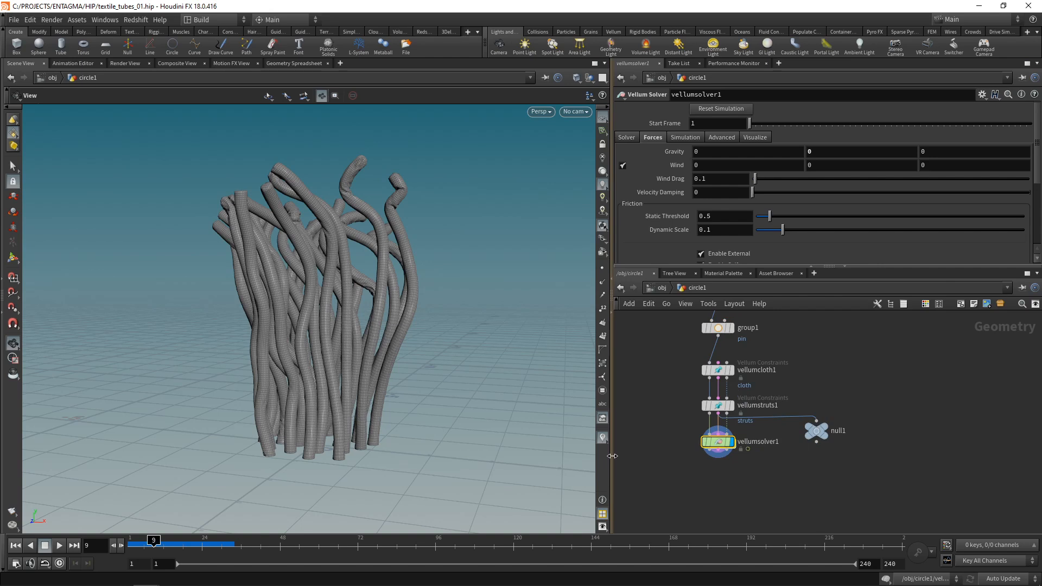
pyautogui.moveTo(761, 485)
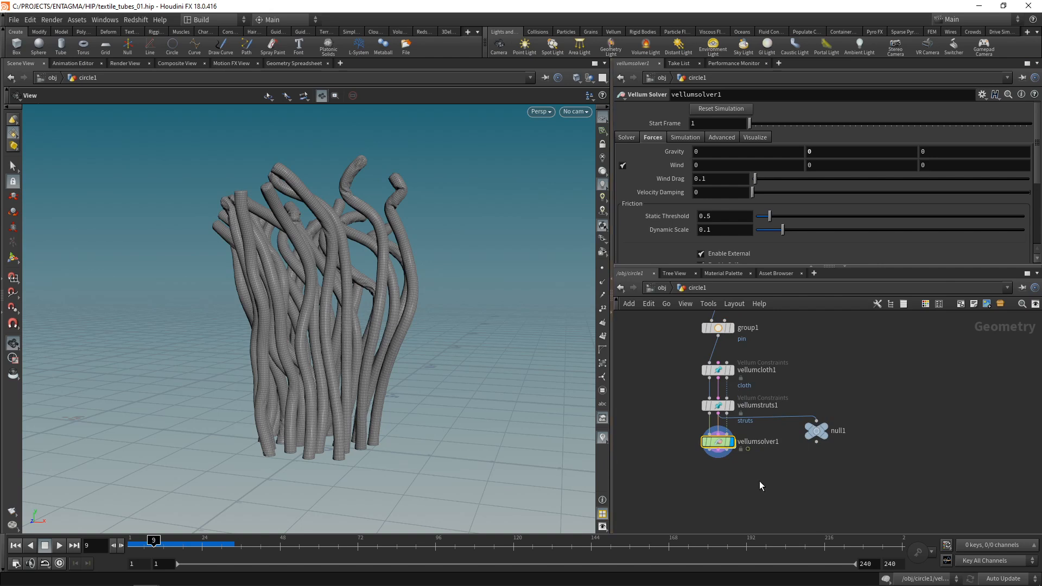
pyautogui.moveTo(377, 265)
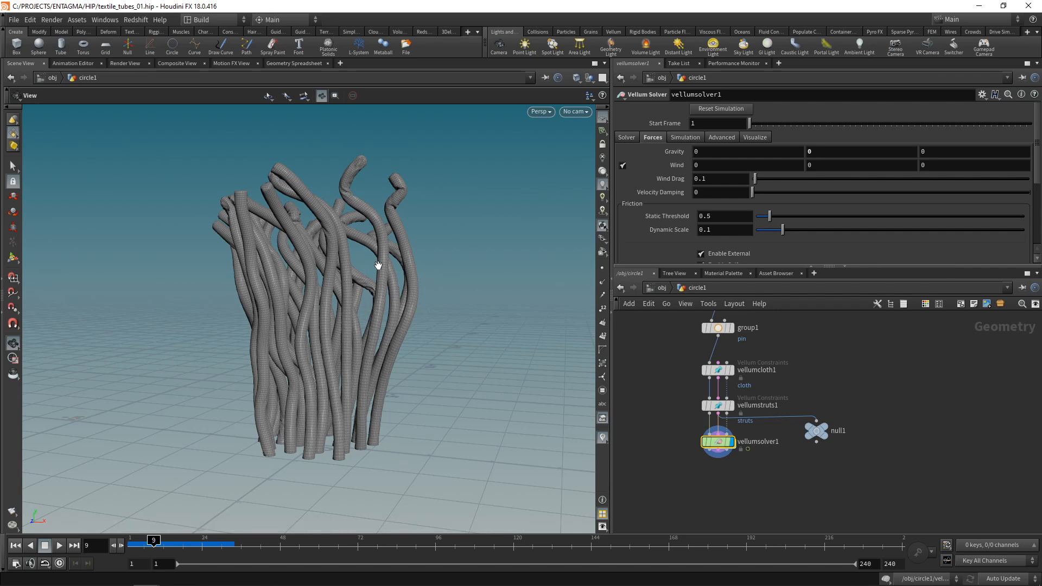
pyautogui.moveTo(732, 501)
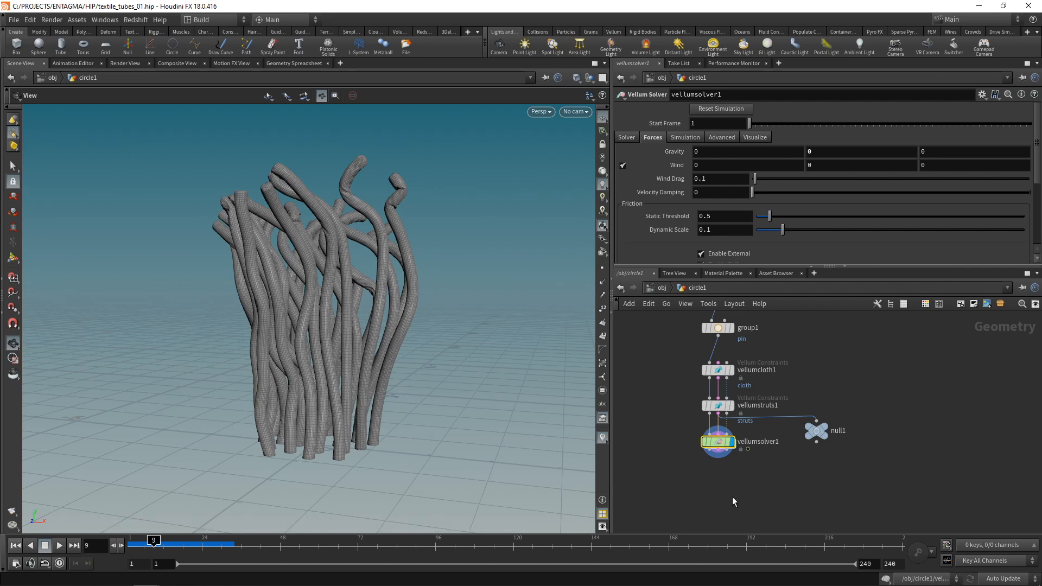
pyautogui.moveTo(372, 203)
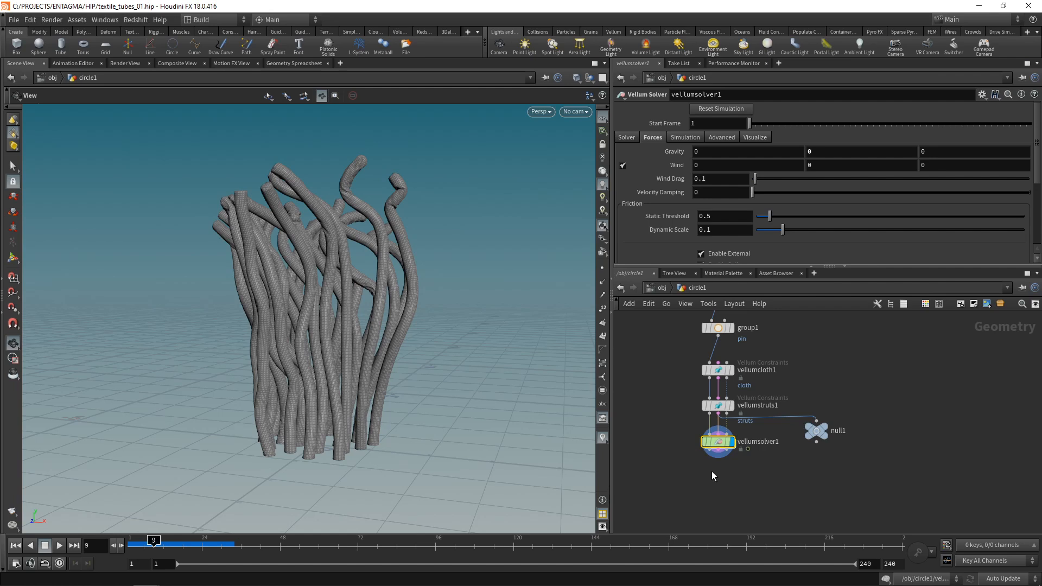
# - Add a Vellum Post-Process after the solver with Catmull-Clark subdivision at depth 1
pyautogui.click(717, 473)
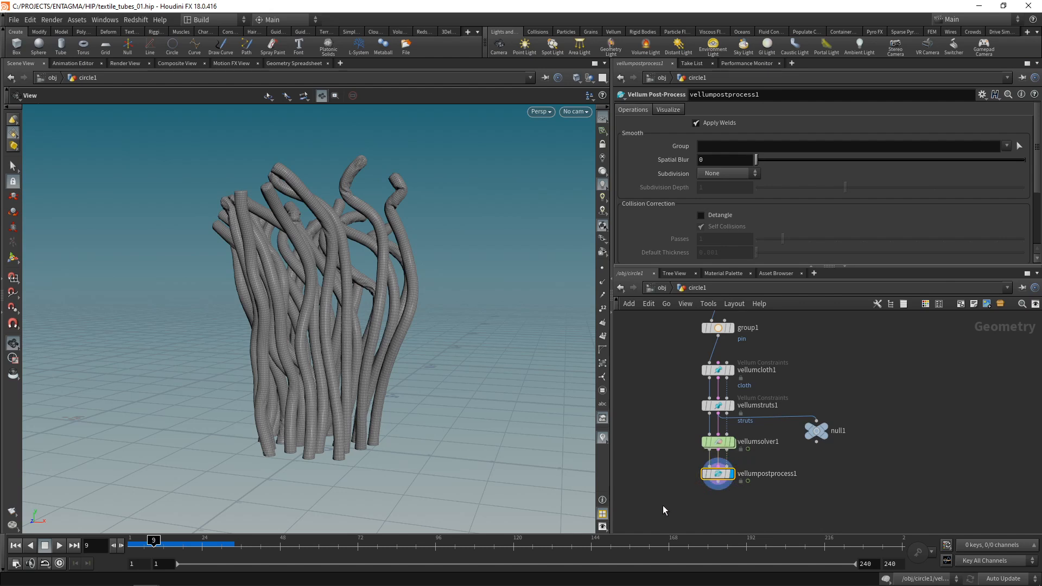
pyautogui.click(724, 172)
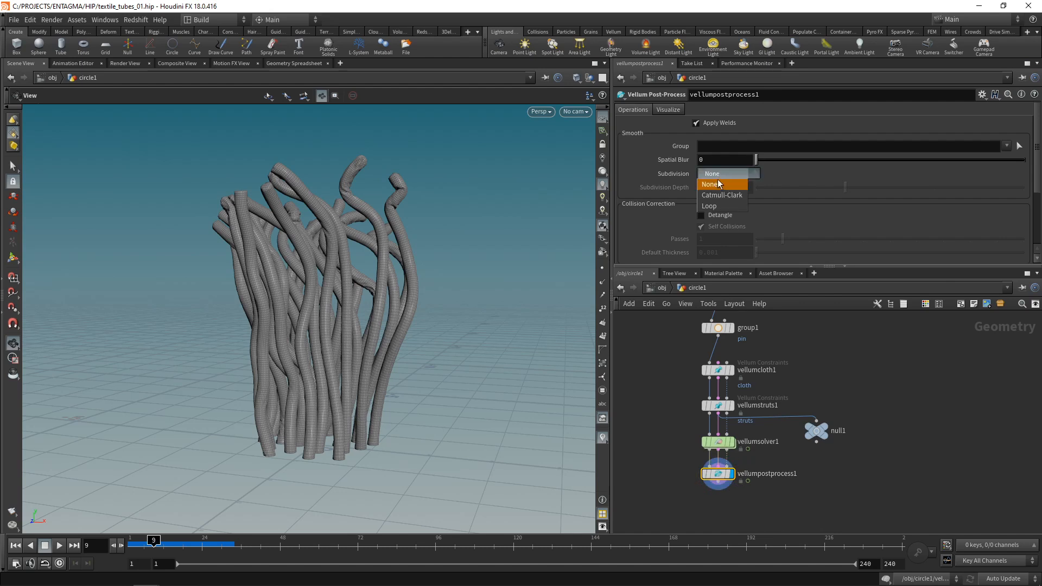
pyautogui.click(722, 194)
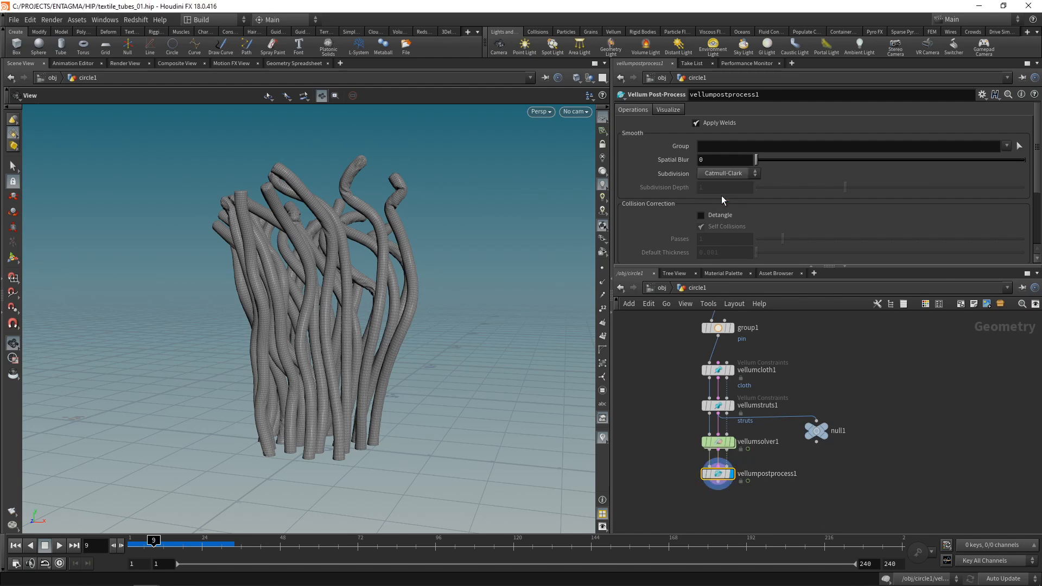
pyautogui.click(724, 187)
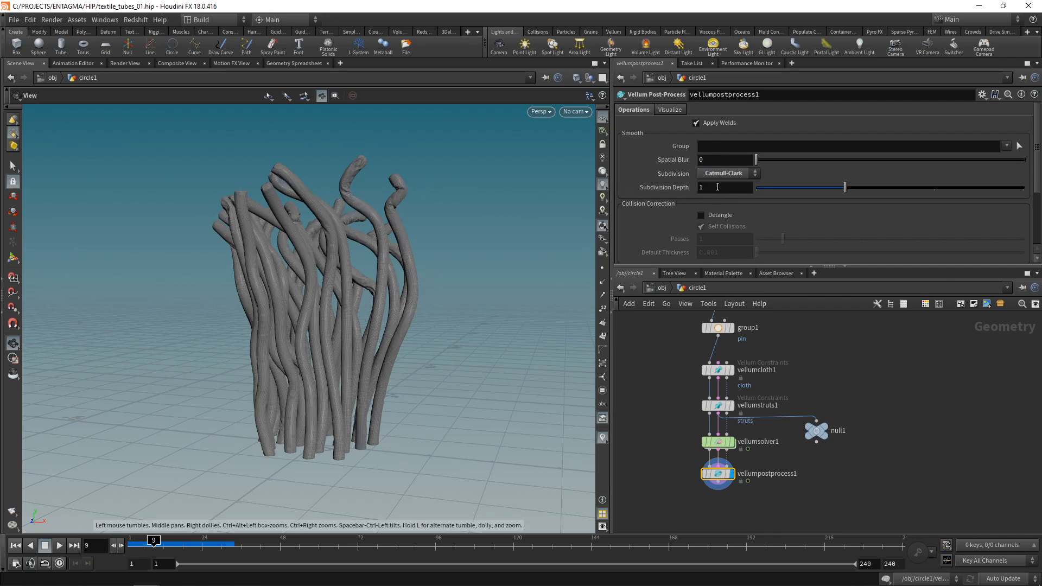
pyautogui.click(576, 78)
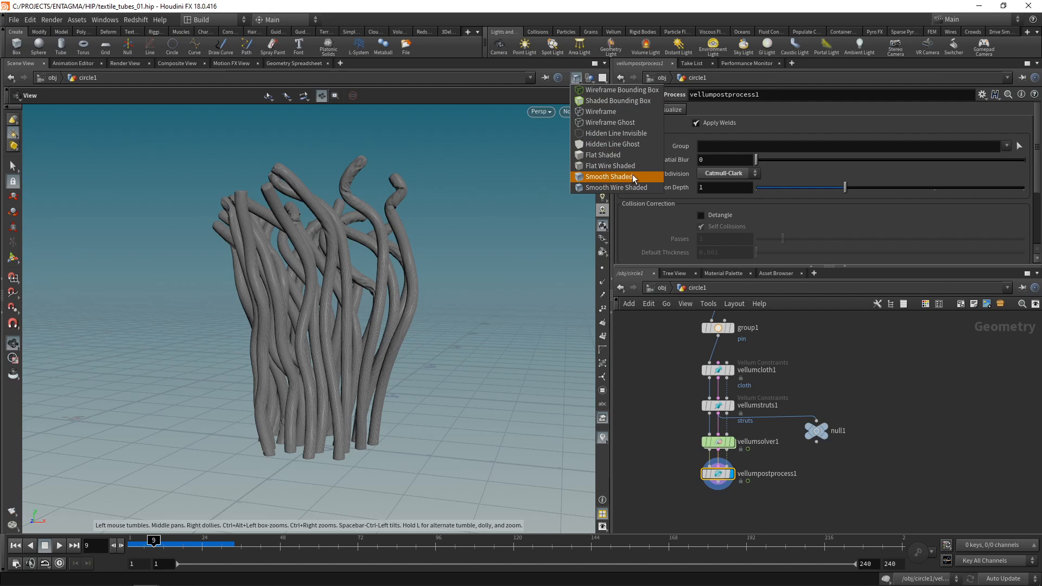
# - Display the subdivided tubes Smooth Shaded and save textile_tubes_01.hip
pyautogui.click(609, 176)
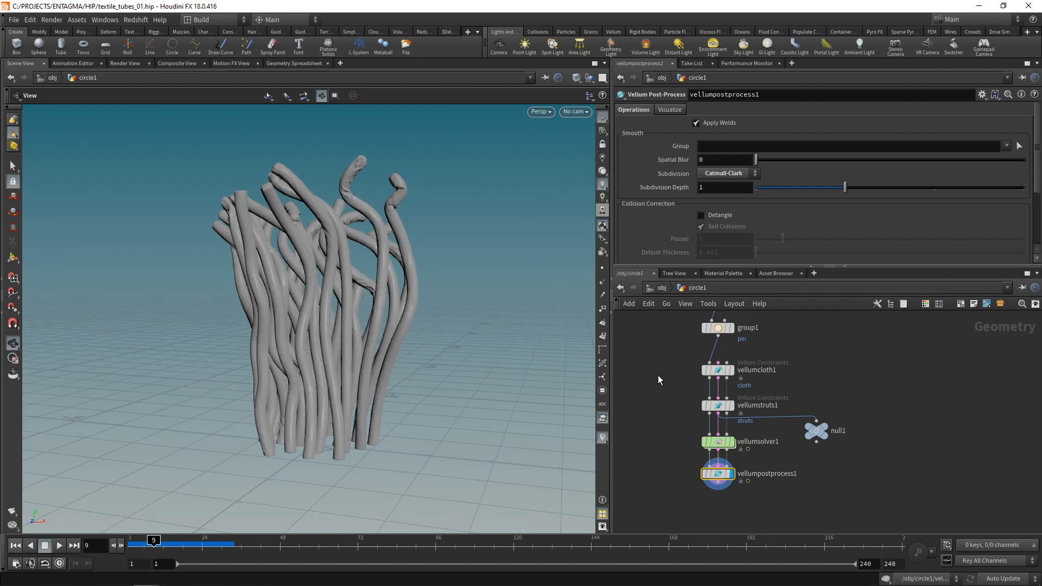
pyautogui.press('ctrl+s')
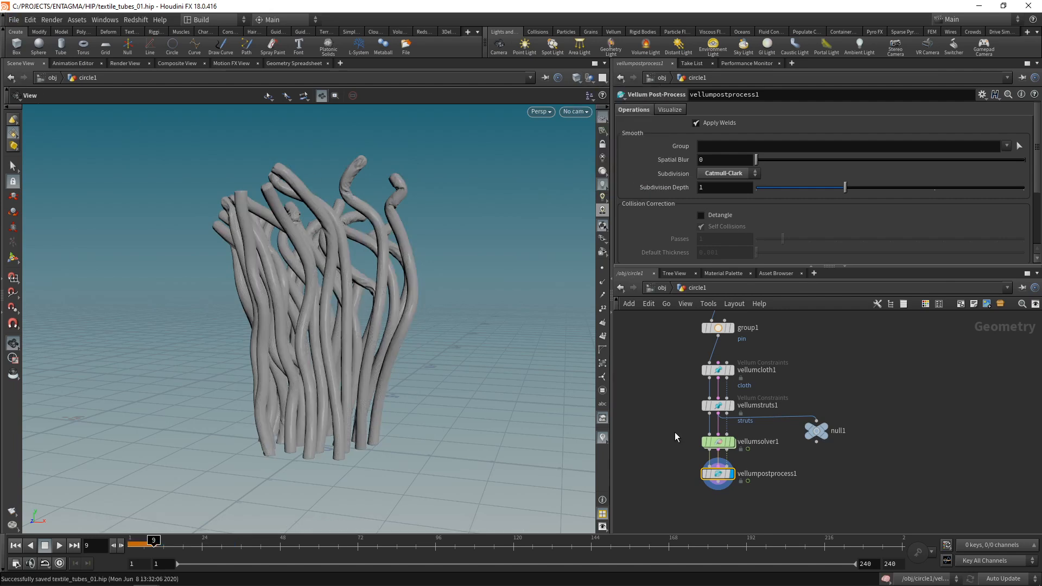